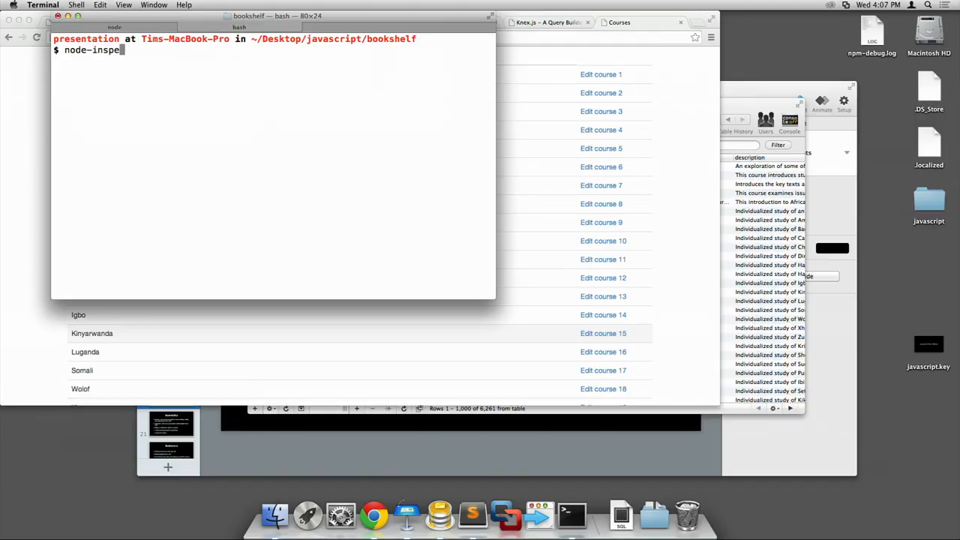
Step: Start node-inspector, load its debug URL in Chrome, and run app.js in debug mode from Terminal
key("Return")
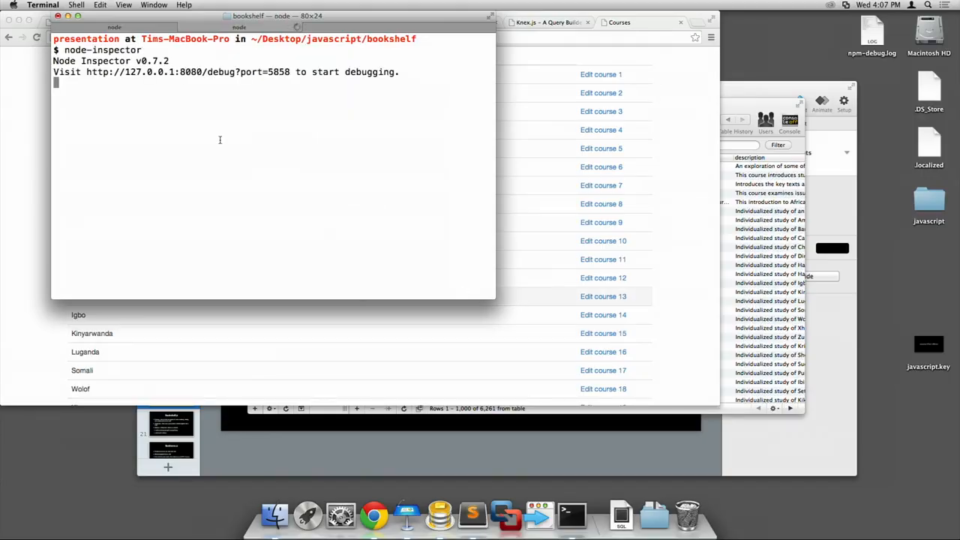
mouse_move(289, 83)
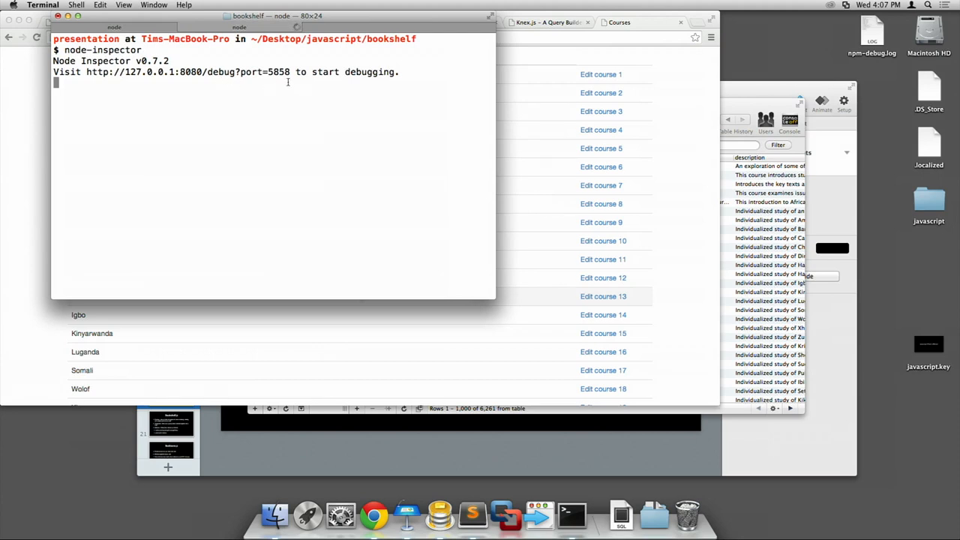
double_click(187, 72)
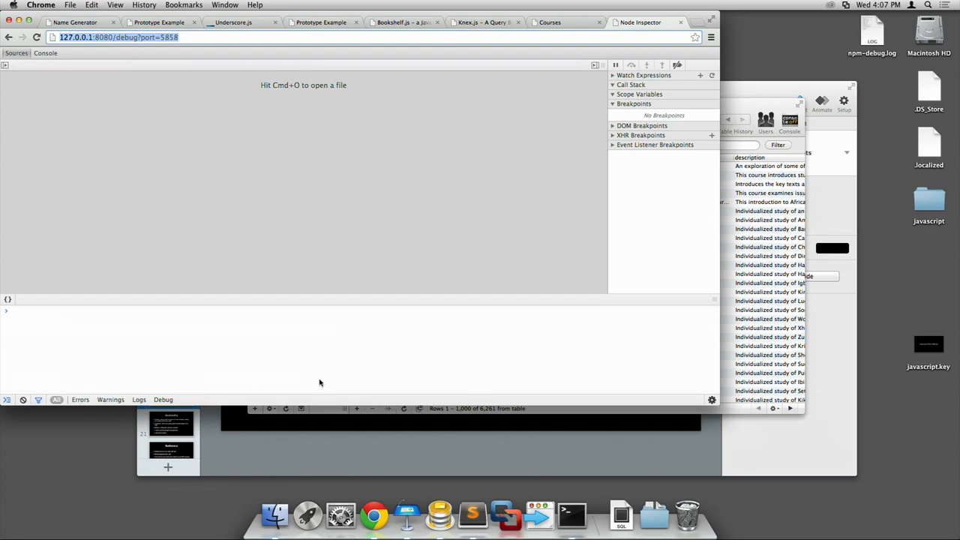
left_click(572, 515)
type("node --debug")
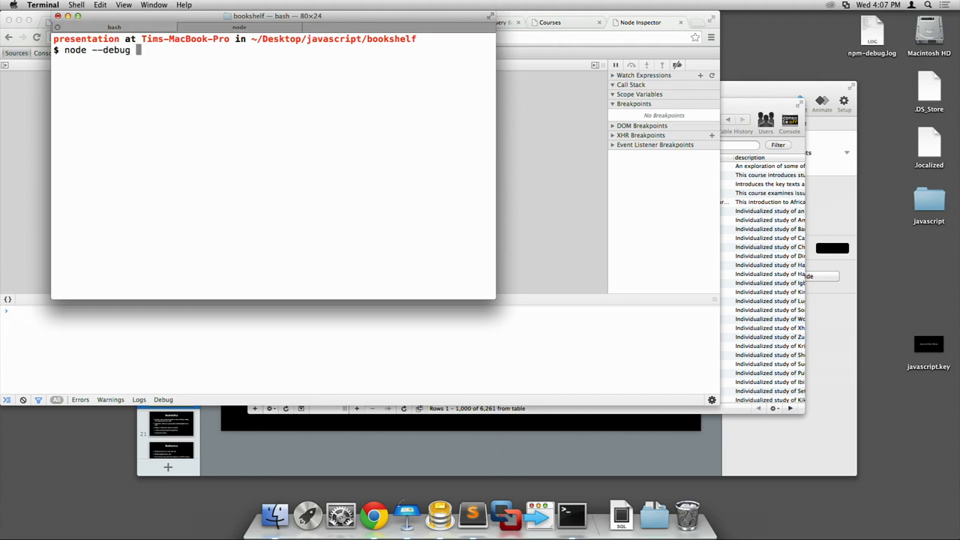
type("app.js")
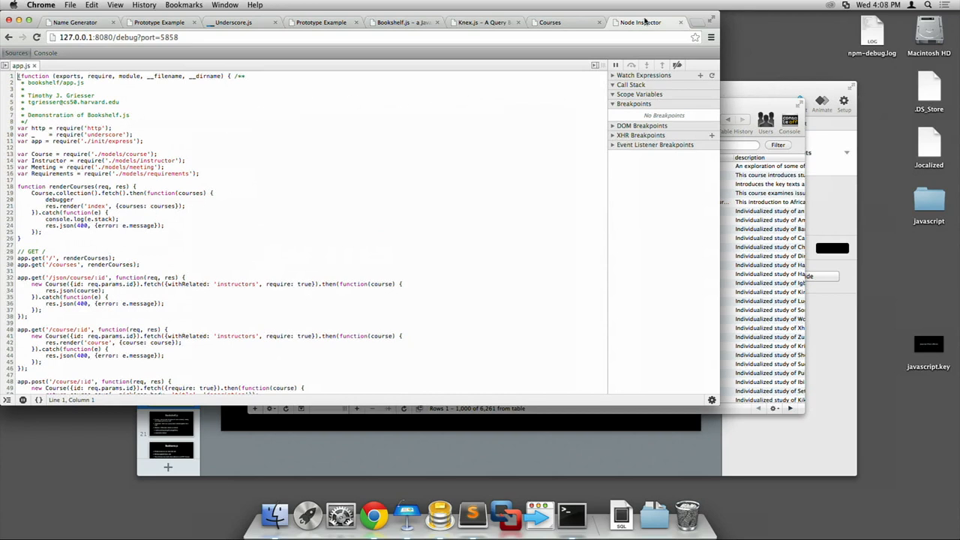
Step: Reload the Courses tab so Node Inspector pauses on line 20 inside renderCourses with courses in local scope
left_click(549, 22)
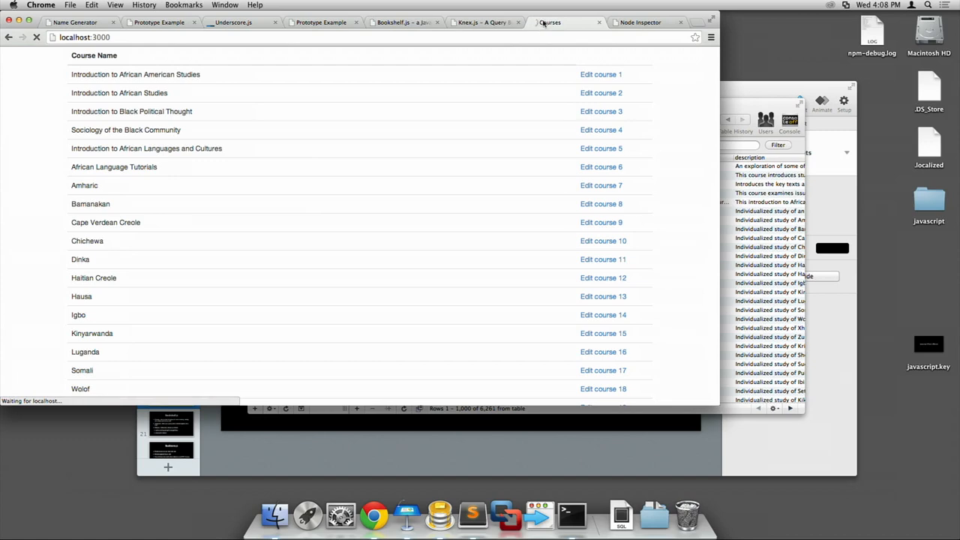
left_click(640, 22)
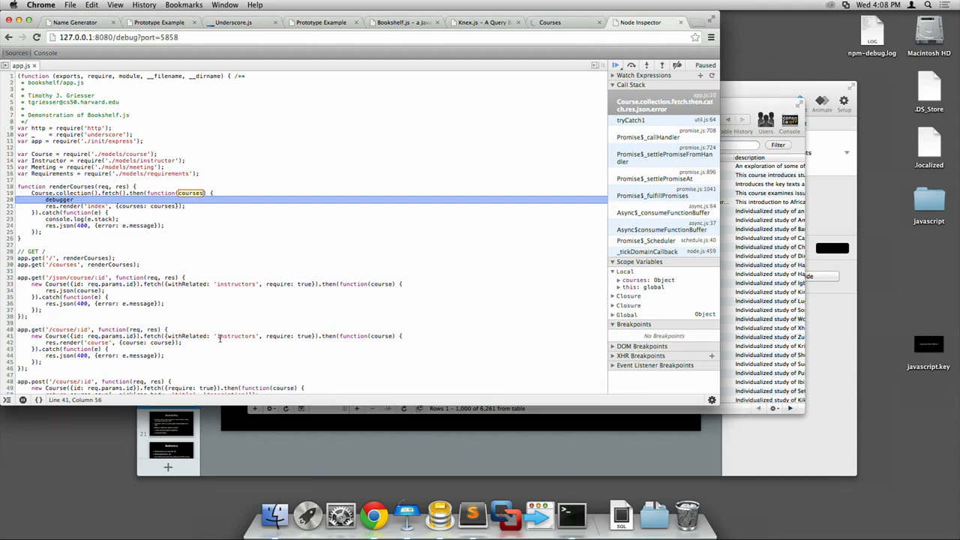
scroll("down", 3)
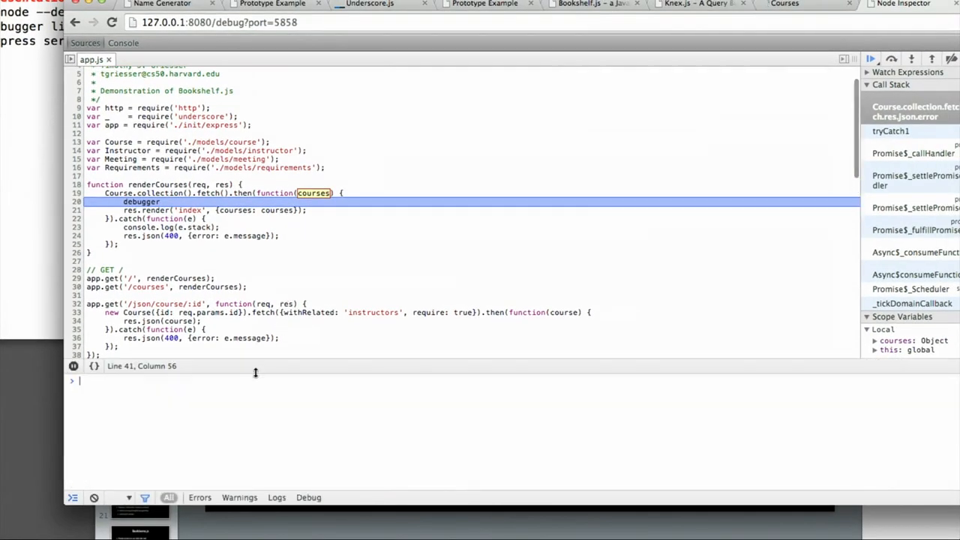
Step: Evaluate courses in the console to see its Object value, then resume script execution
type("c")
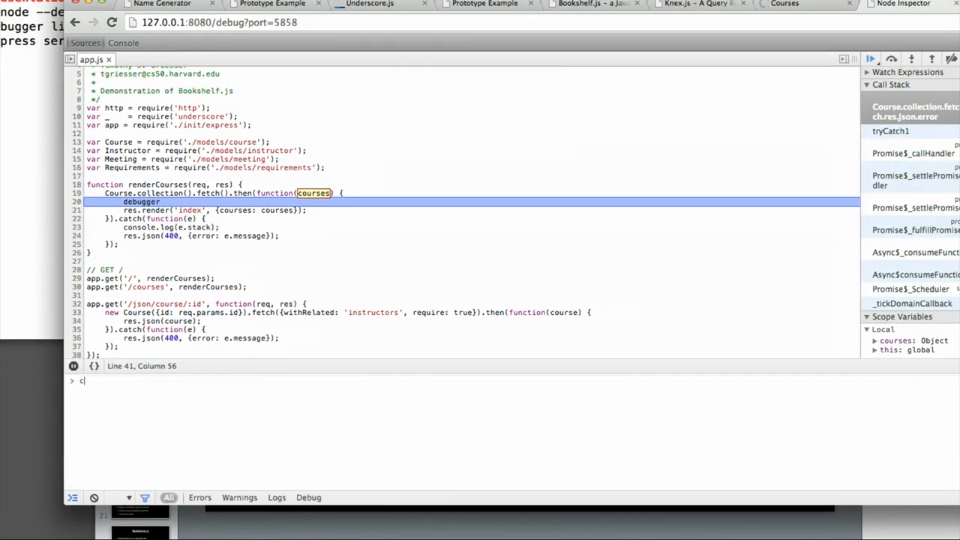
key("Return")
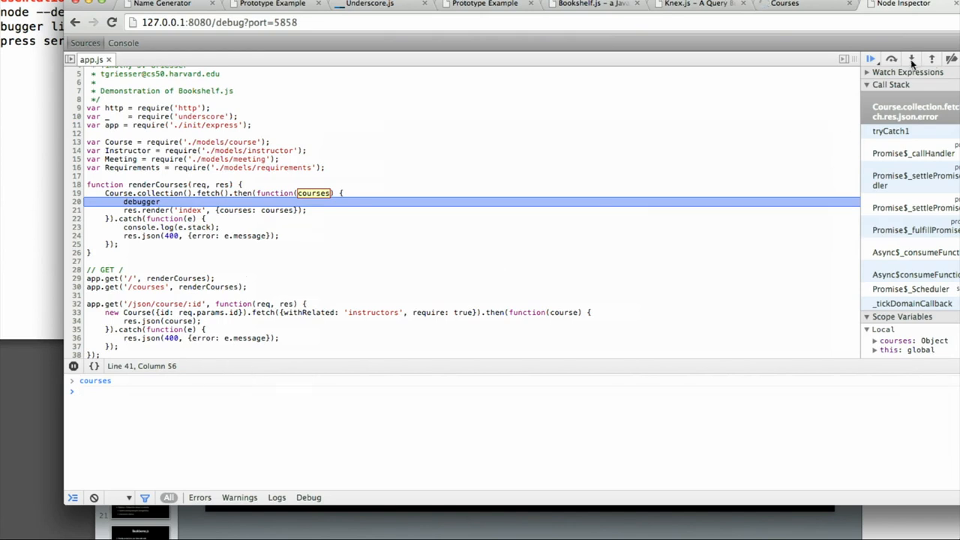
mouse_move(503, 171)
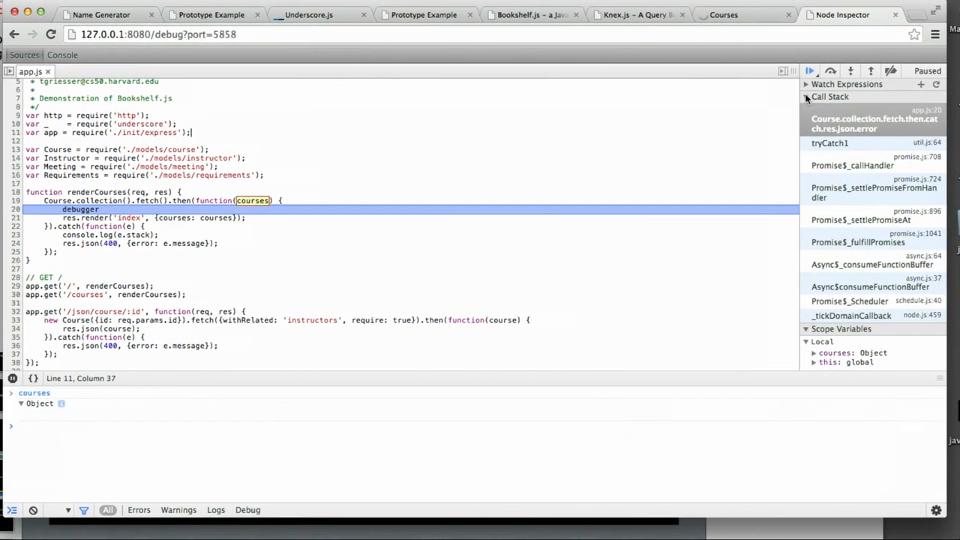
left_click(811, 71)
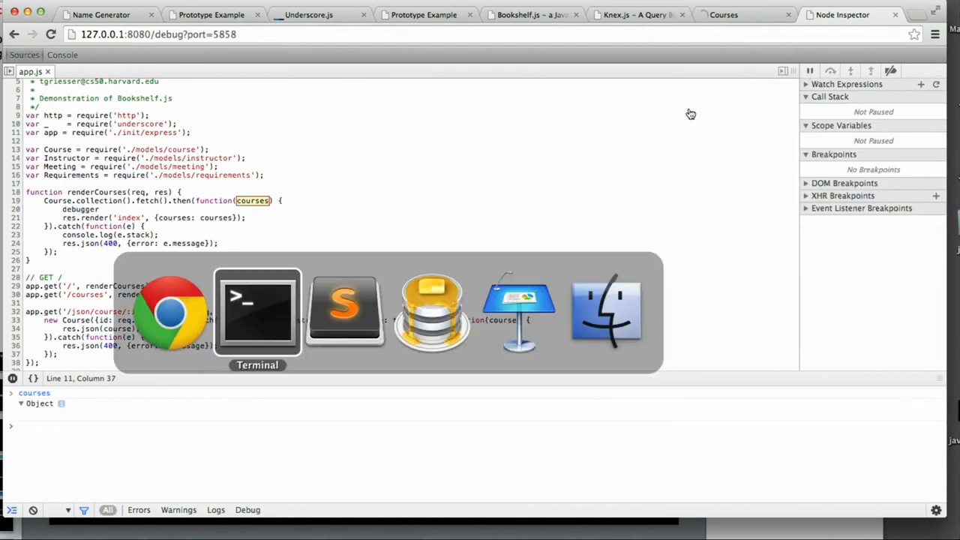
Step: Insert .query('limit', 20) after Course.collection() in renderCourses so at most 20 courses are fetched
left_click(258, 311)
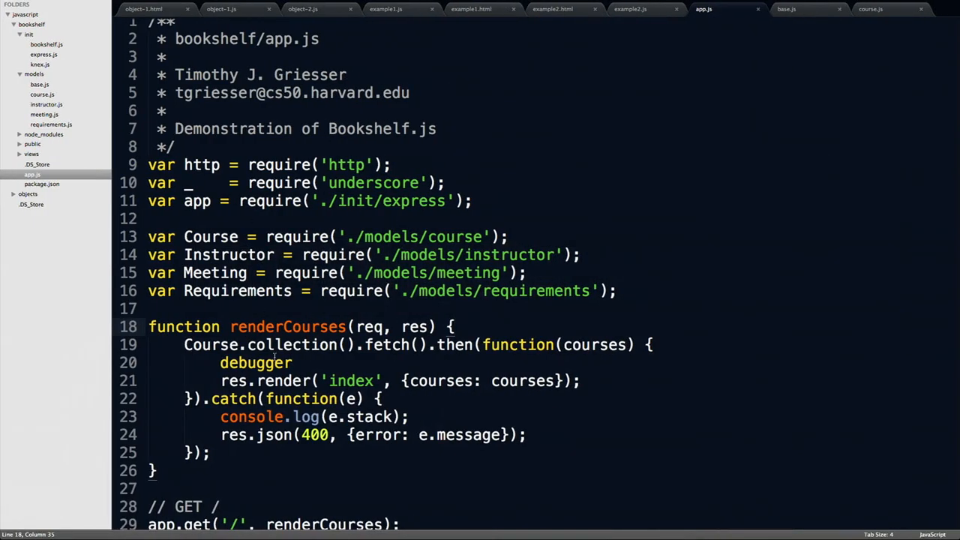
left_click(357, 344)
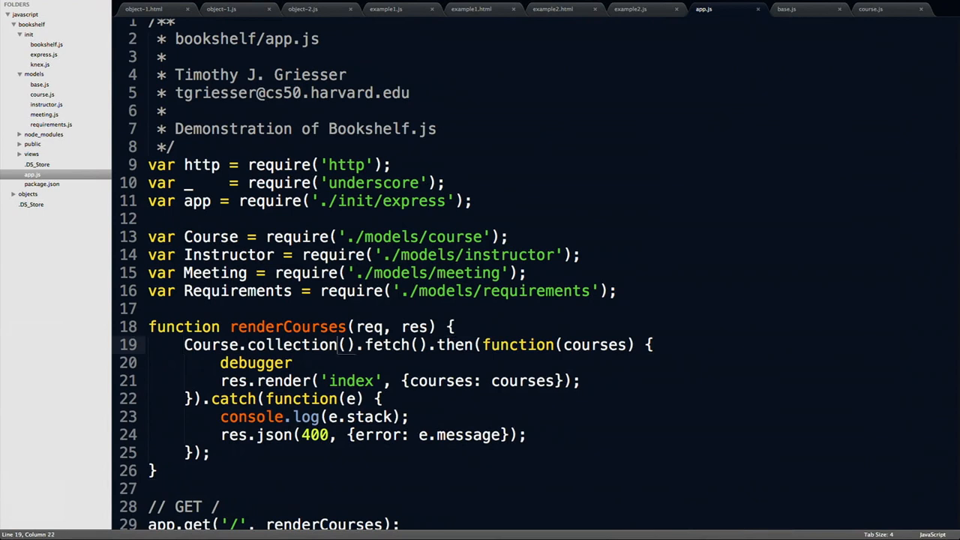
type("query")
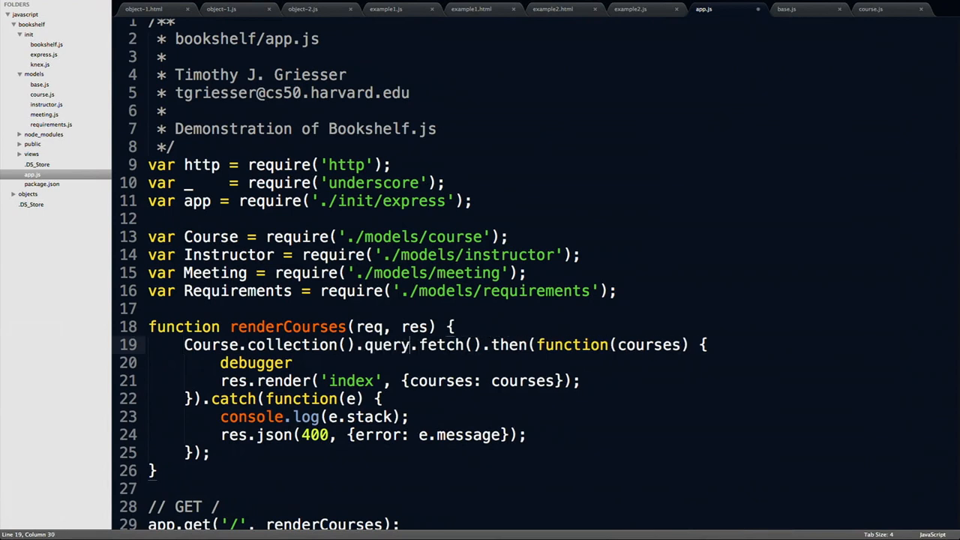
type("'limit')")
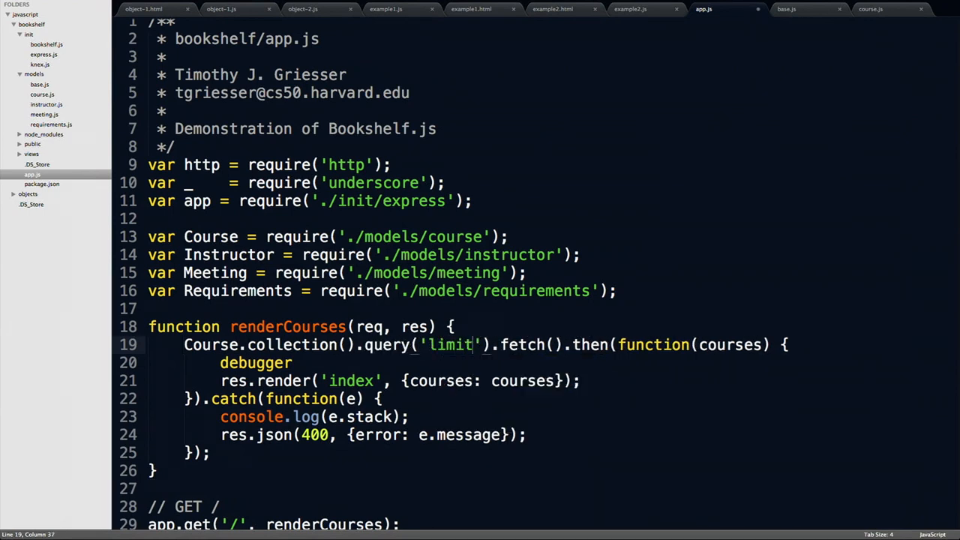
type(", 20")
type("this.")
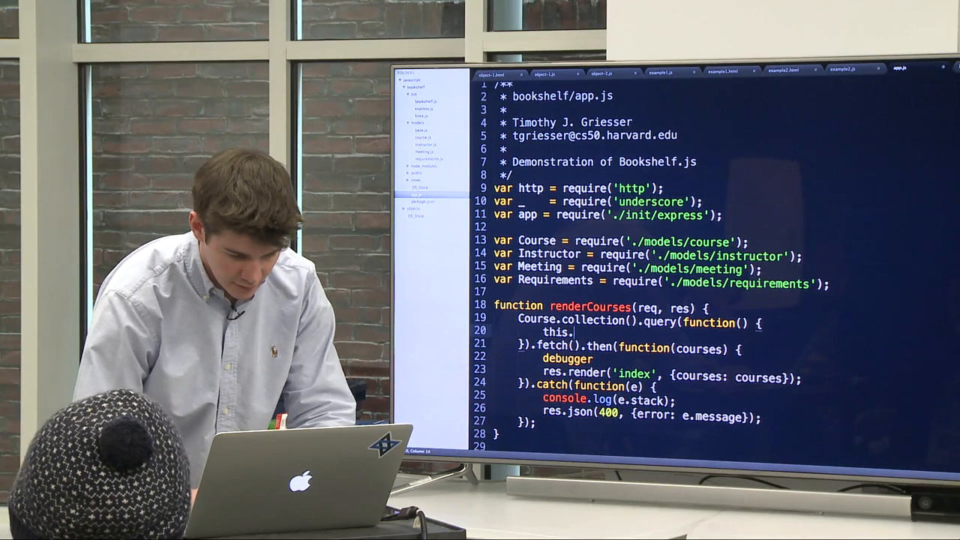
type("limit(10);")
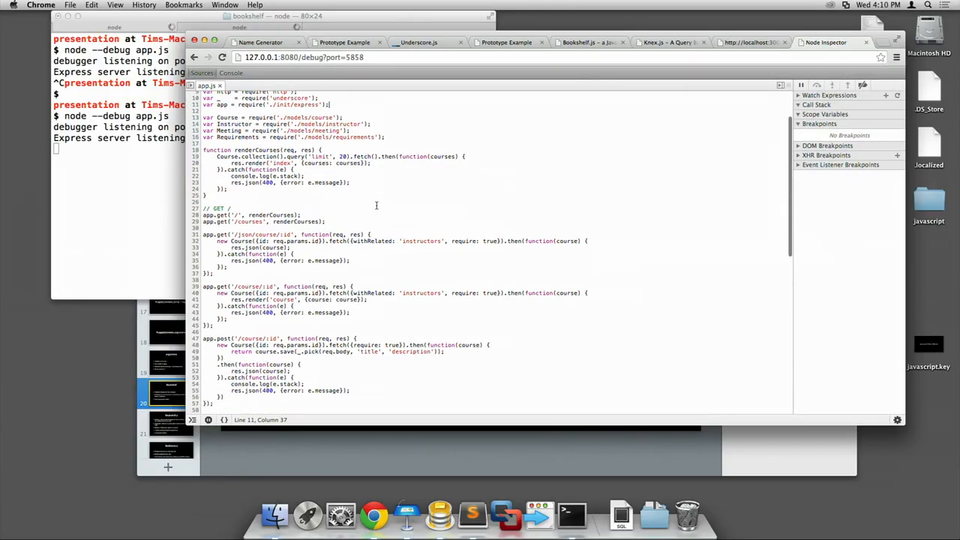
Step: Set a breakpoint on line 33 at res.json(course), then reload the localhost courses page
left_click(195, 247)
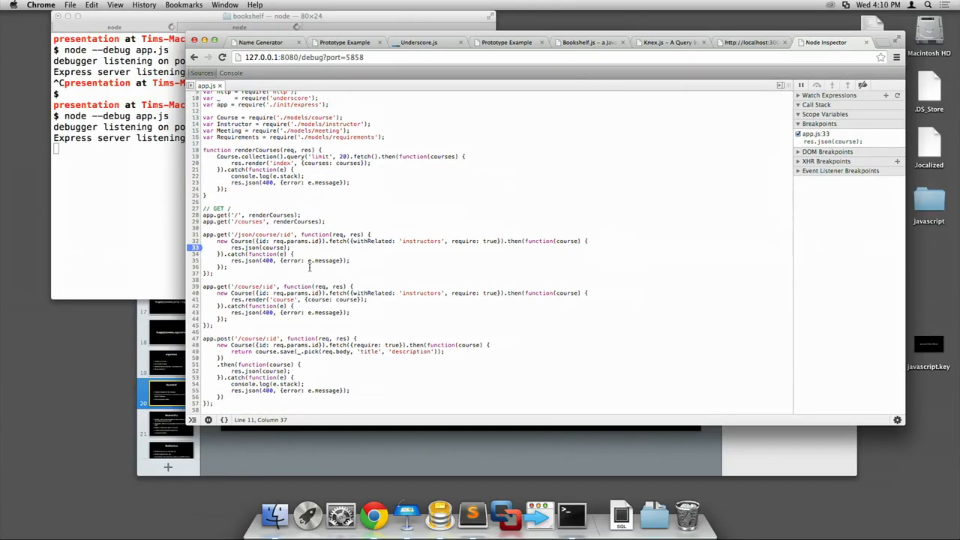
mouse_move(381, 267)
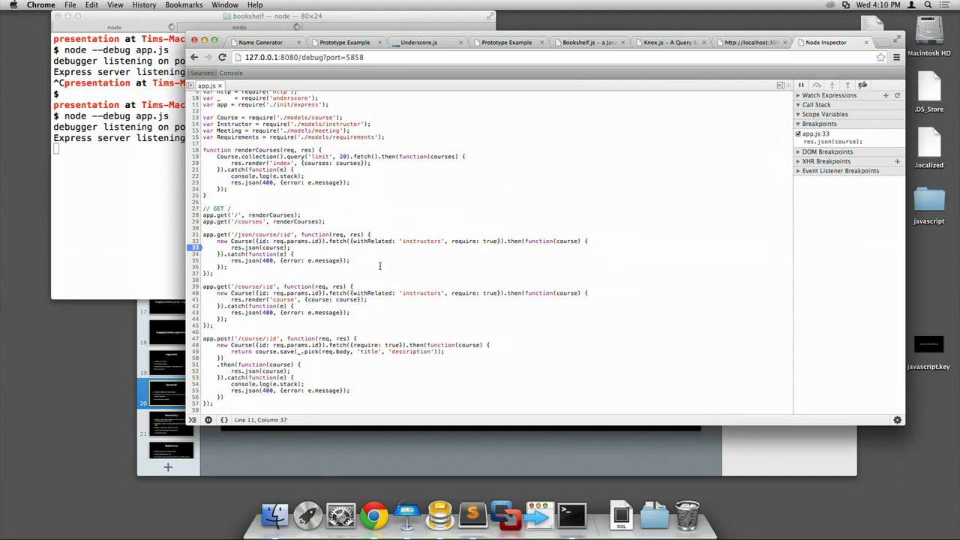
left_click(751, 42)
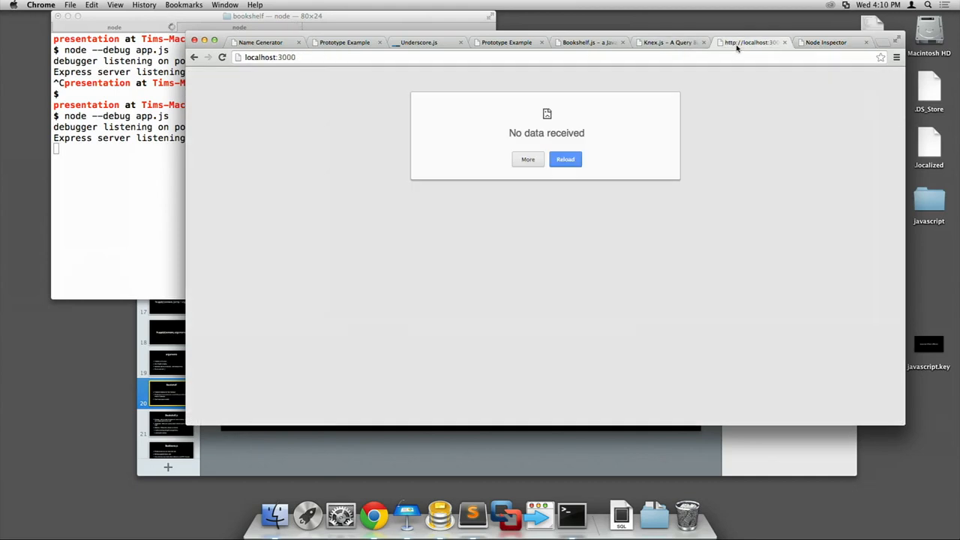
left_click(826, 42)
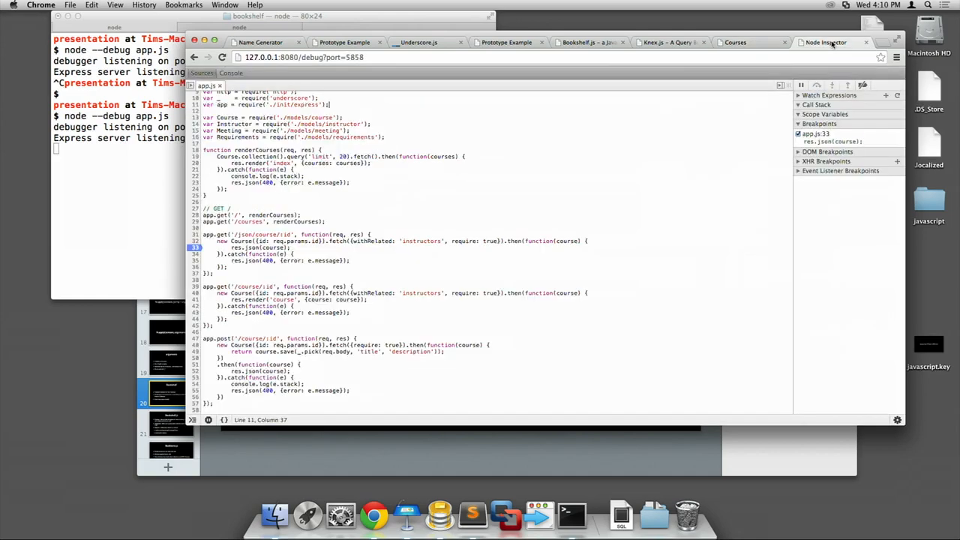
left_click(735, 42)
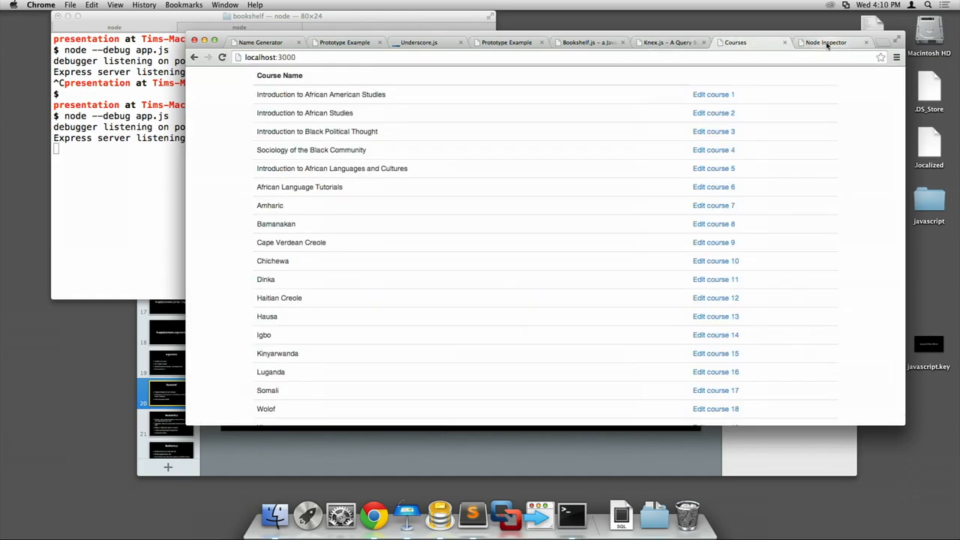
left_click(825, 42)
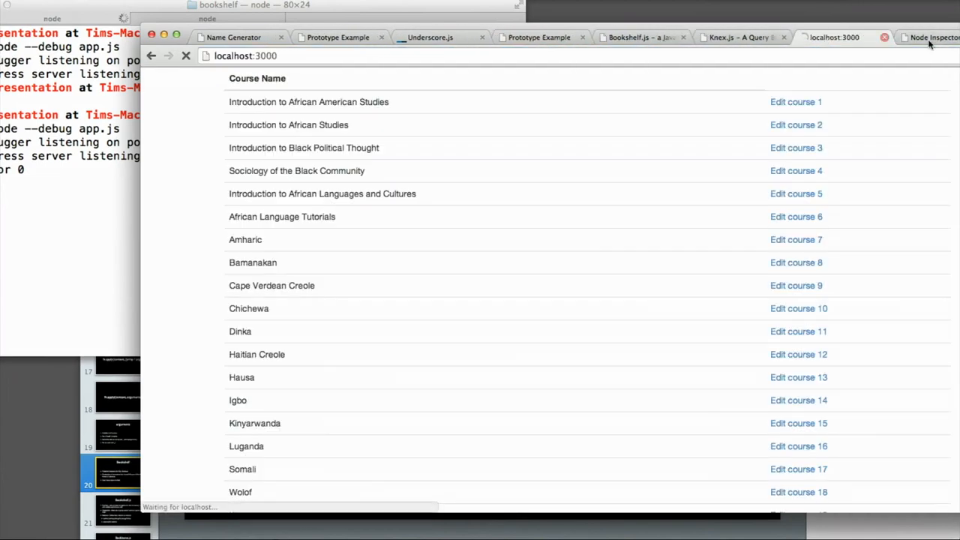
left_click(930, 38)
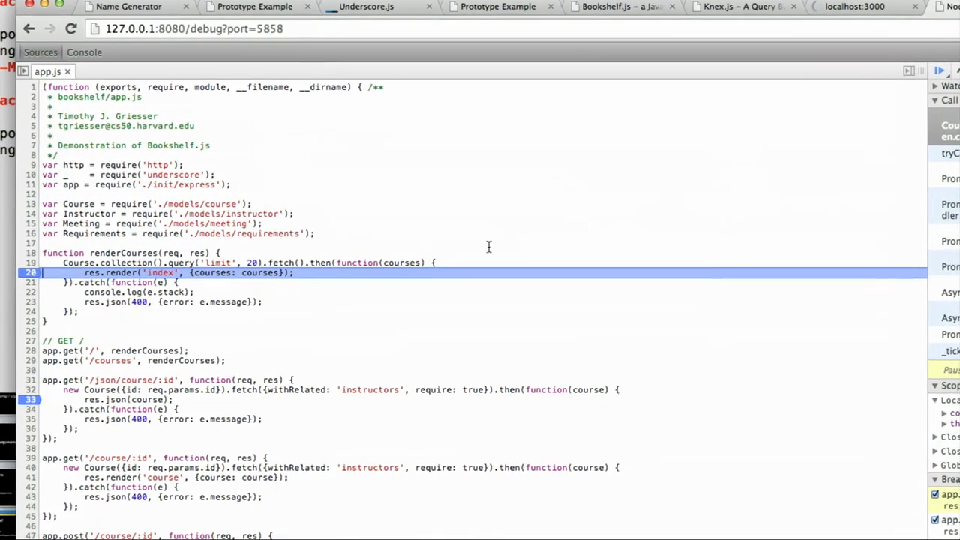
mouse_move(403, 262)
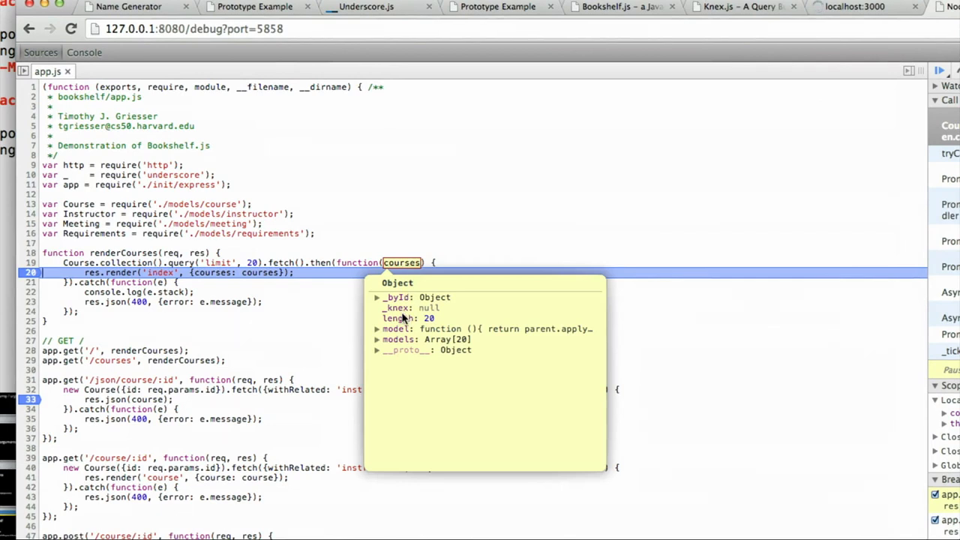
left_click(379, 339)
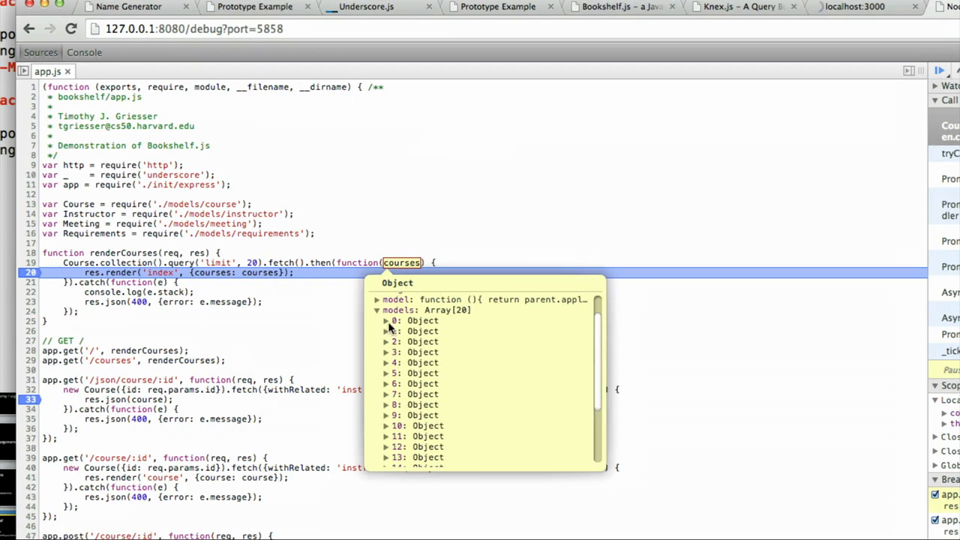
left_click(386, 321)
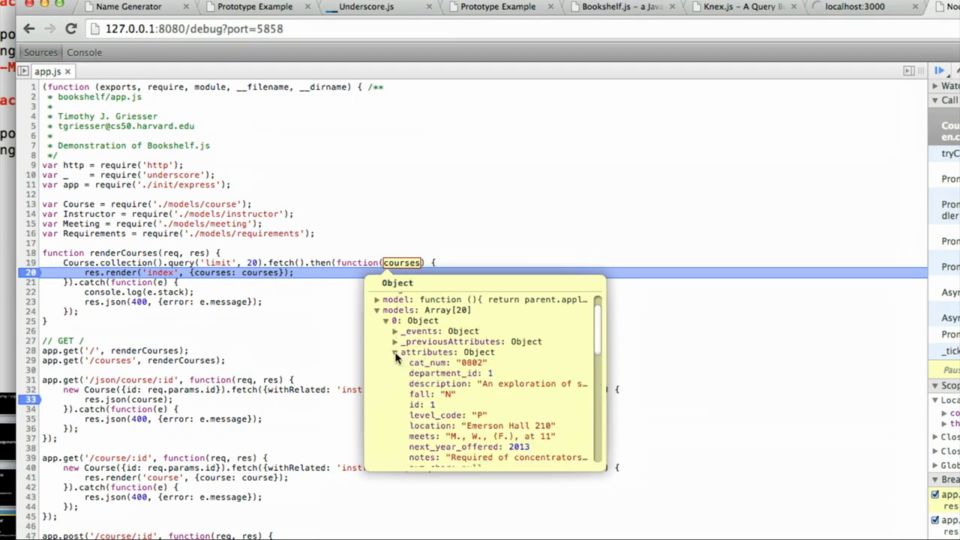
scroll("down", 3)
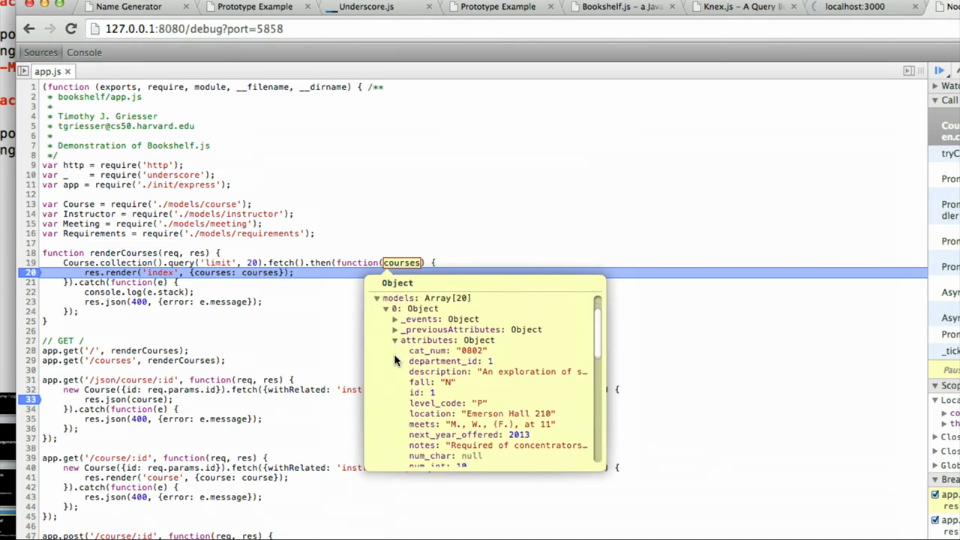
scroll("down", 3)
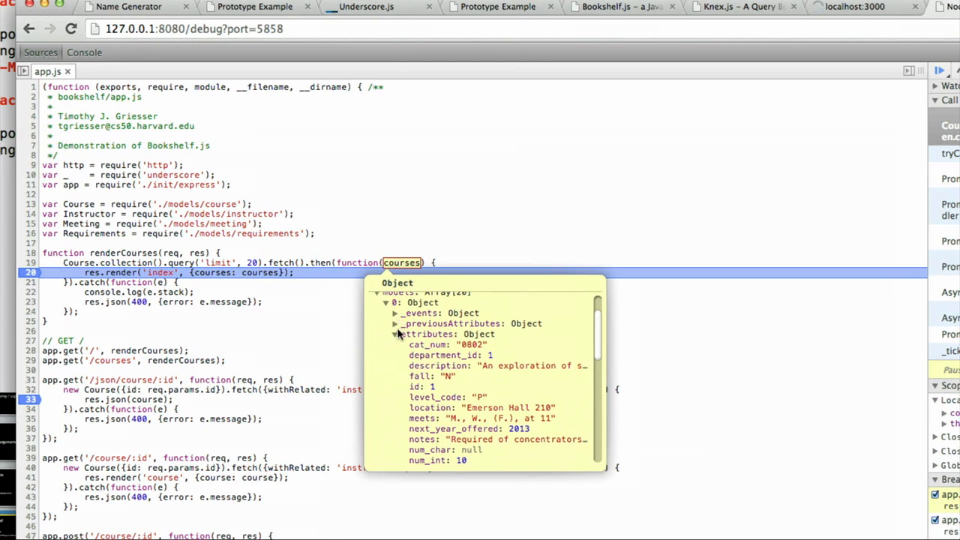
left_click(394, 333)
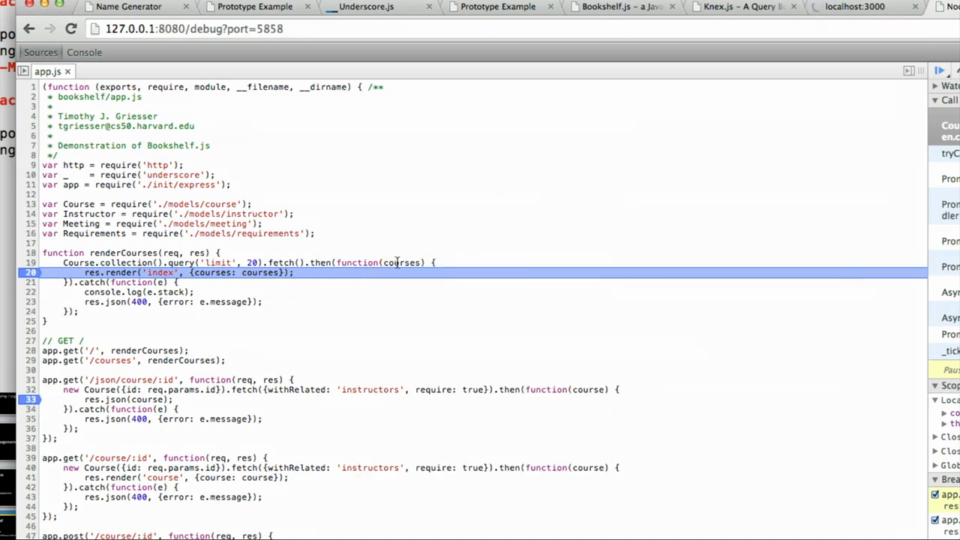
mouse_move(402, 262)
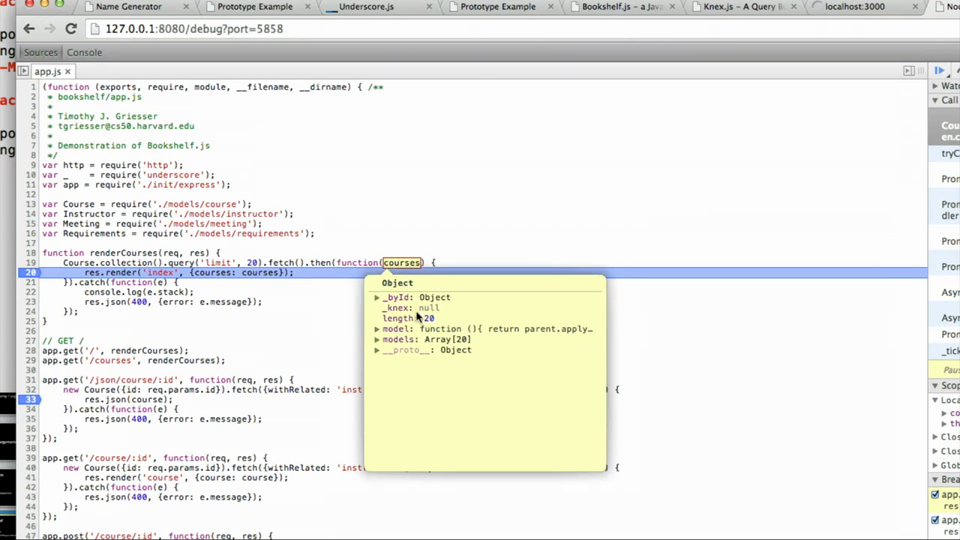
left_click(378, 339)
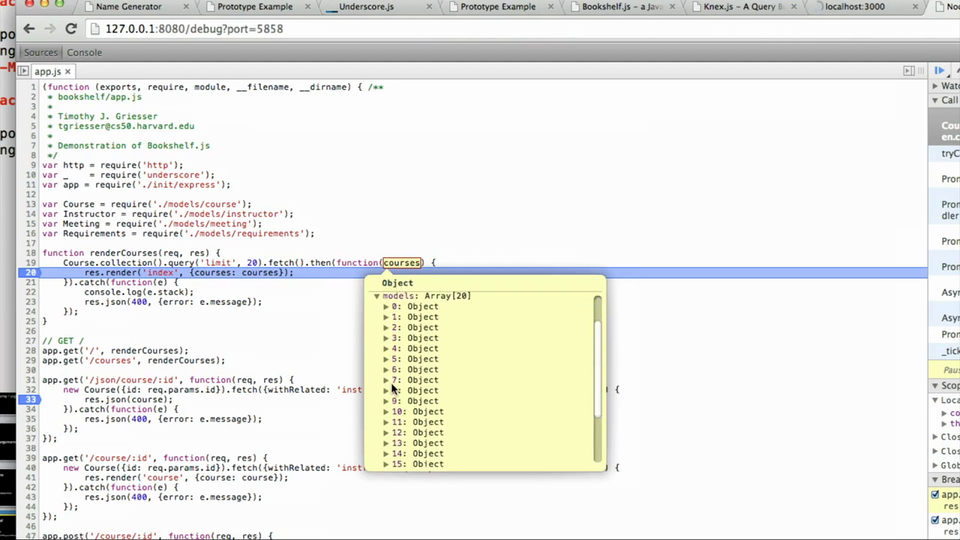
left_click(385, 411)
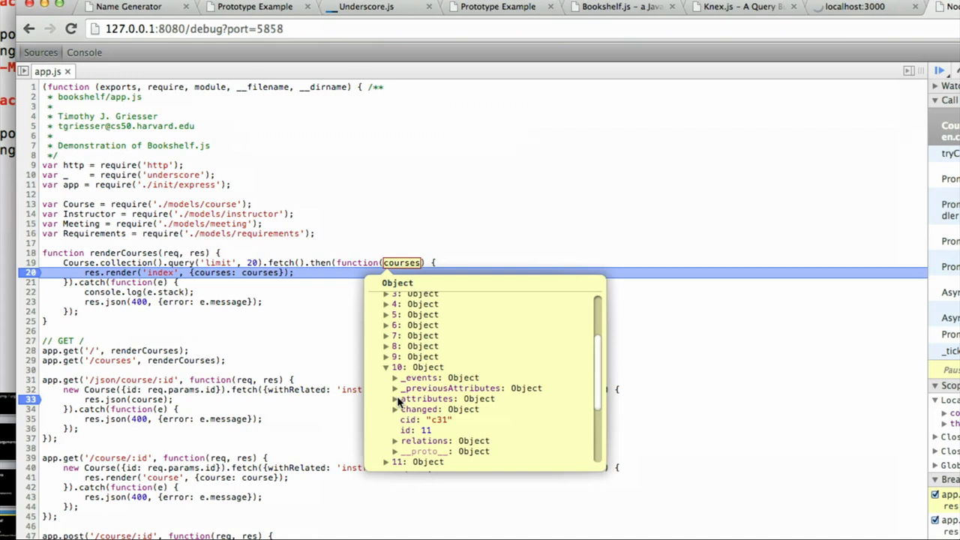
left_click(396, 400)
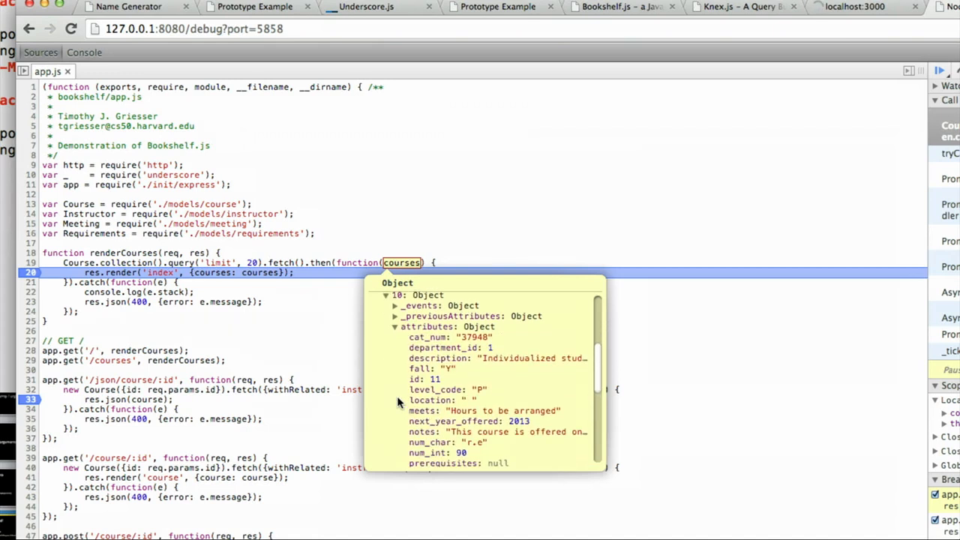
scroll("up", 3)
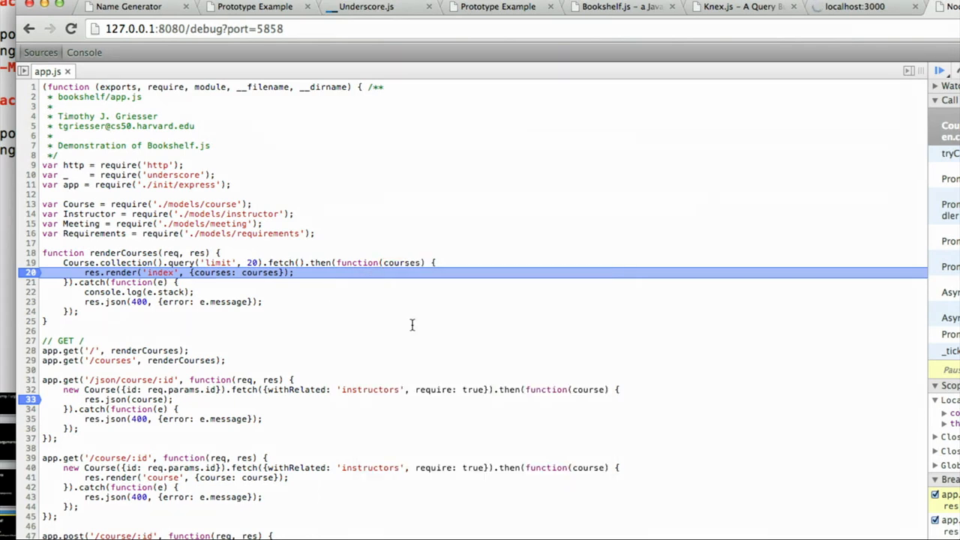
mouse_move(273, 321)
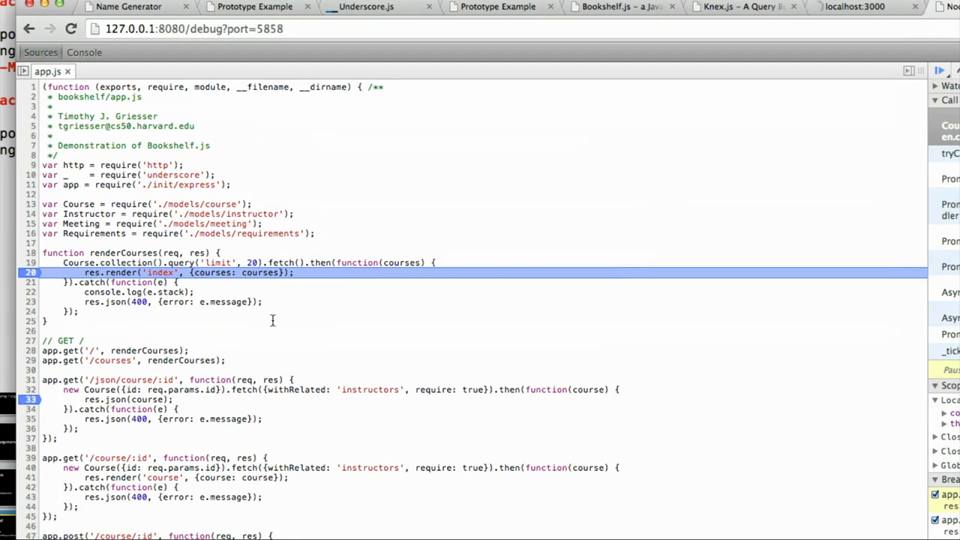
mouse_move(427, 234)
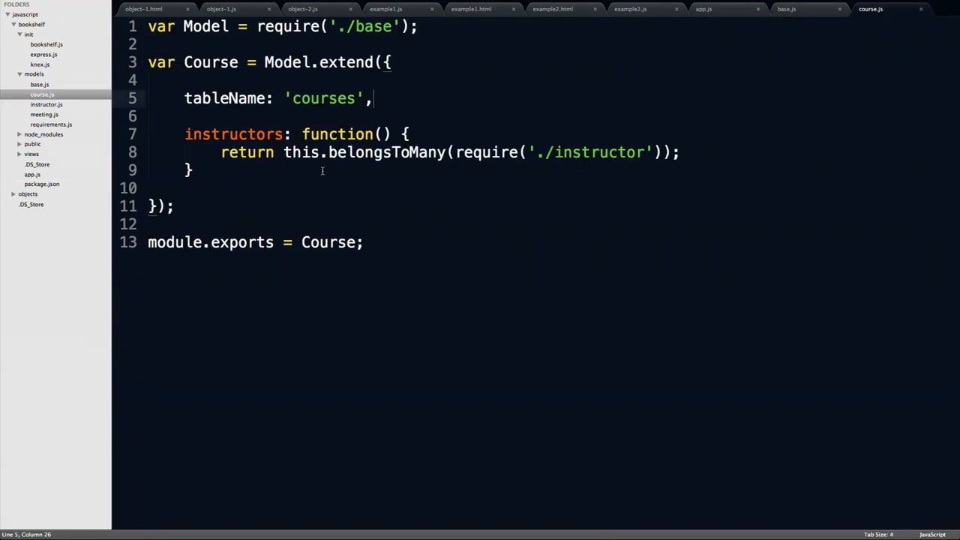
mouse_move(497, 165)
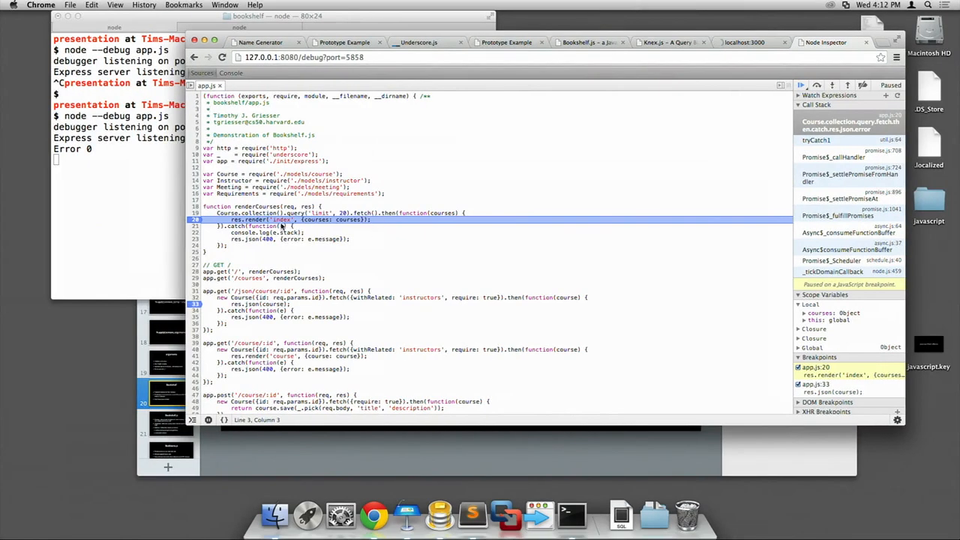
mouse_move(402, 324)
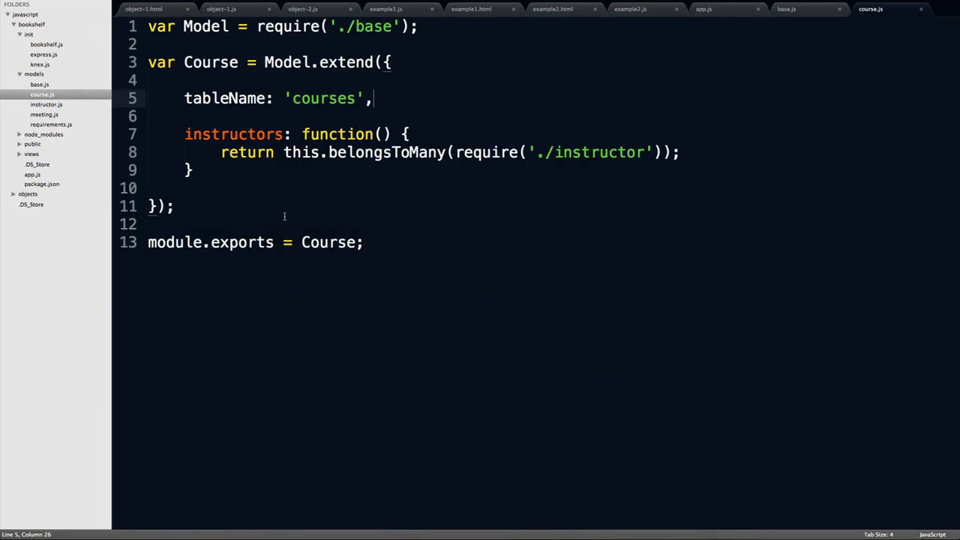
Step: In app.js, add an empty options object to fetch() in renderCourses and begin typing withRelated
left_click(702, 9)
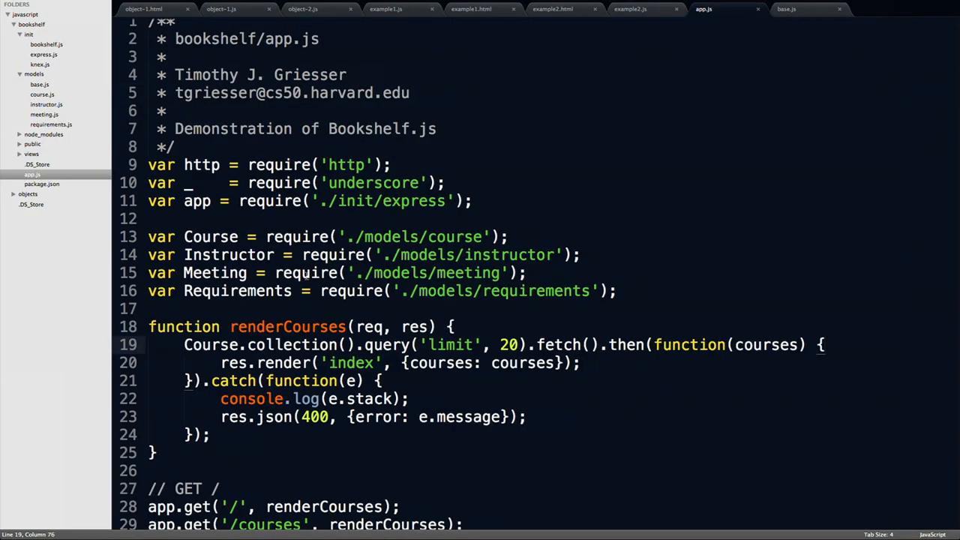
scroll("down", 3)
type("{")
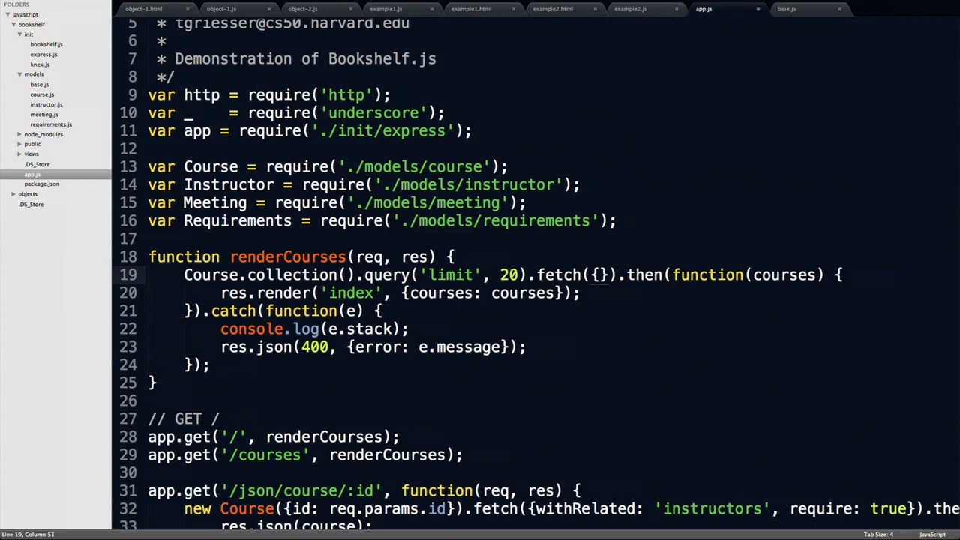
type("with")
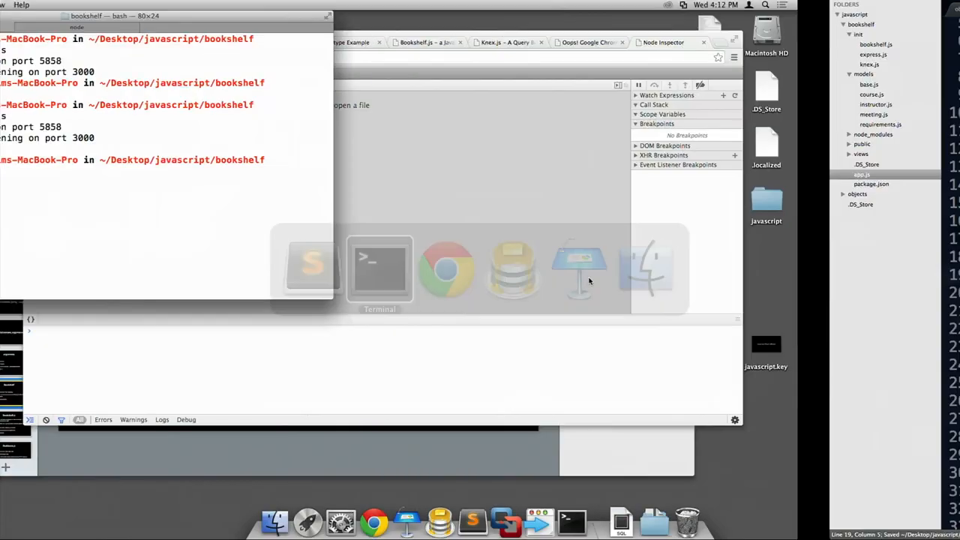
Step: Reload the courses page and expand models > 0 > relations > instructors to see the two instructor models' attributes
left_click(447, 267)
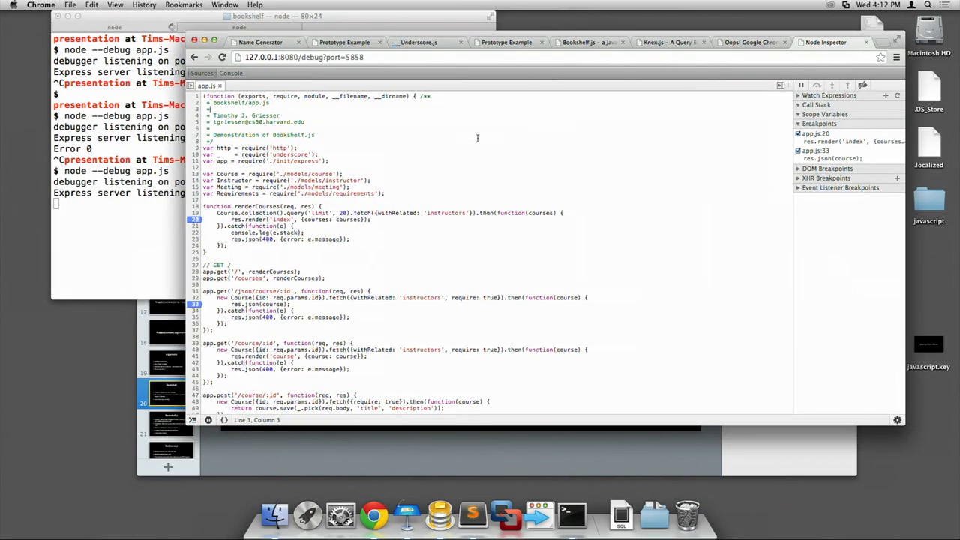
left_click(744, 42)
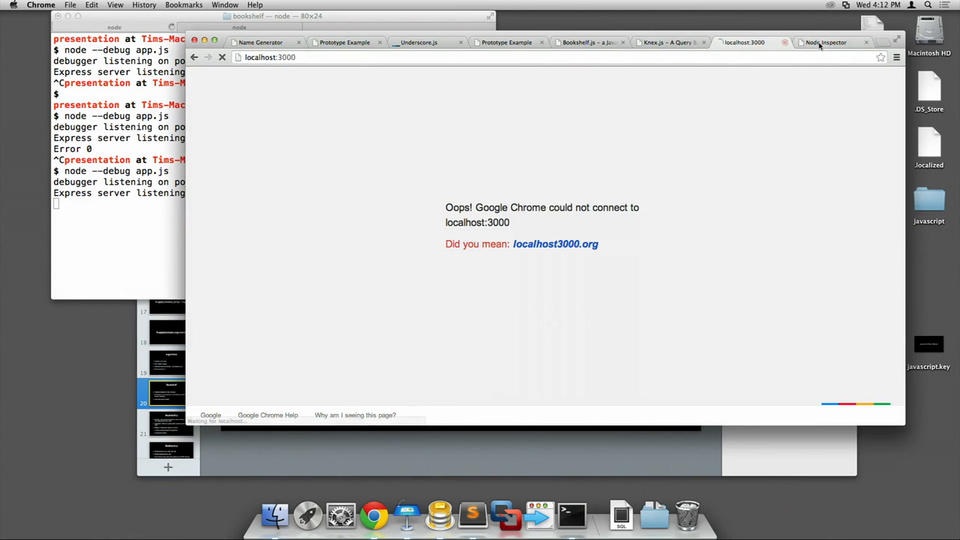
left_click(825, 42)
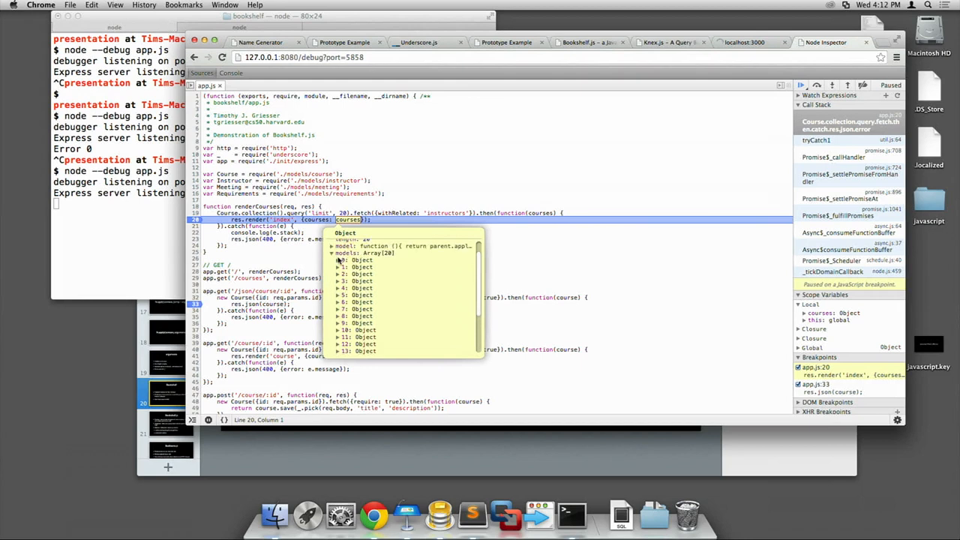
left_click(340, 259)
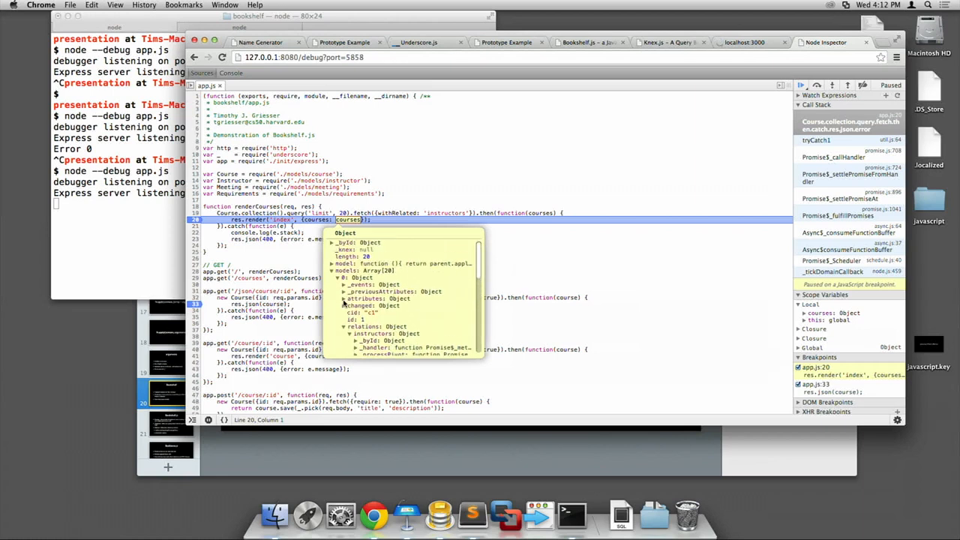
left_click(346, 297)
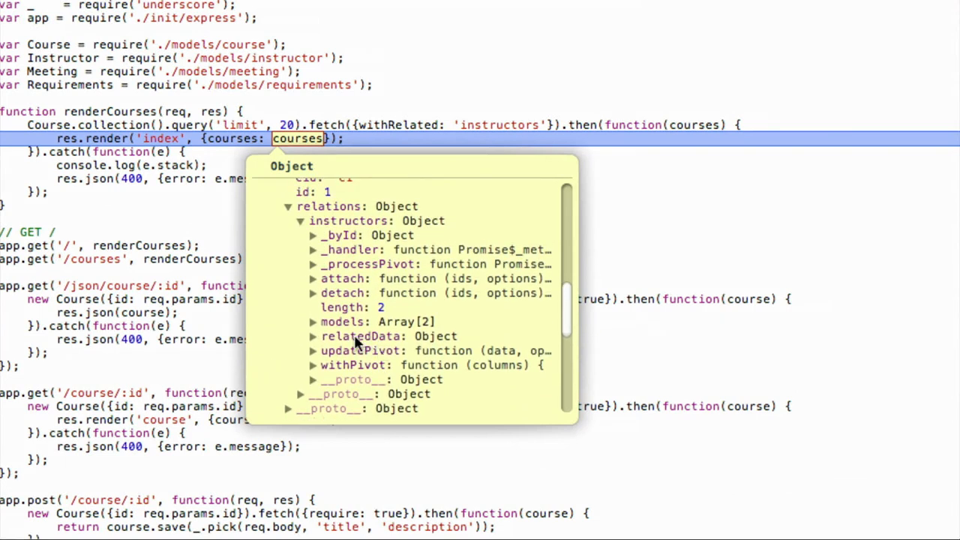
left_click(312, 321)
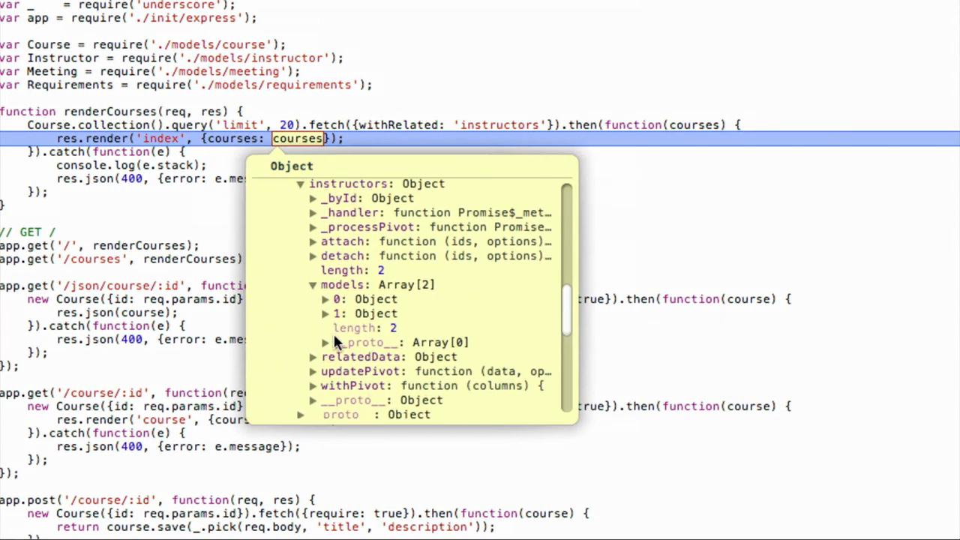
left_click(325, 299)
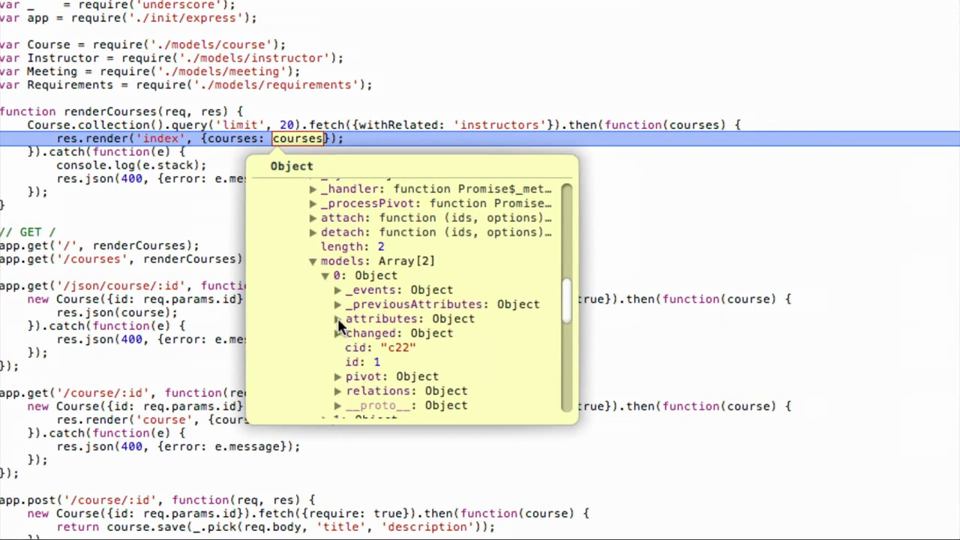
left_click(337, 318)
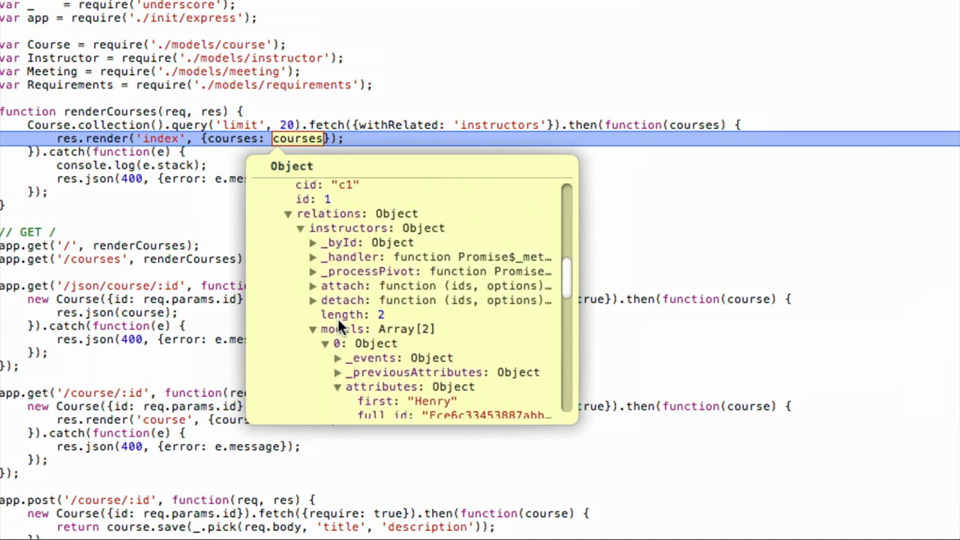
scroll("down", 3)
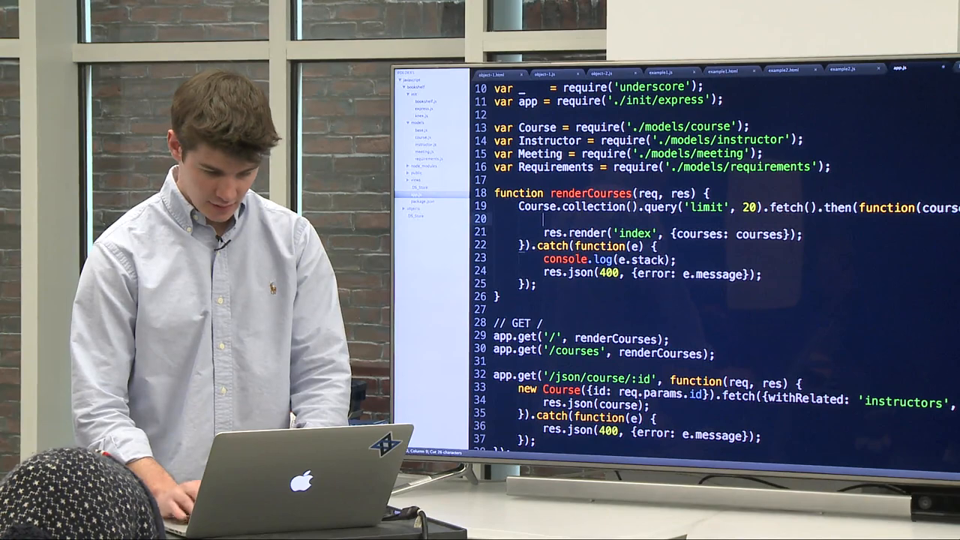
Step: Write return courses.load(['instructors']); with res.render moved into a following .then(function(courses)) block
type("return")
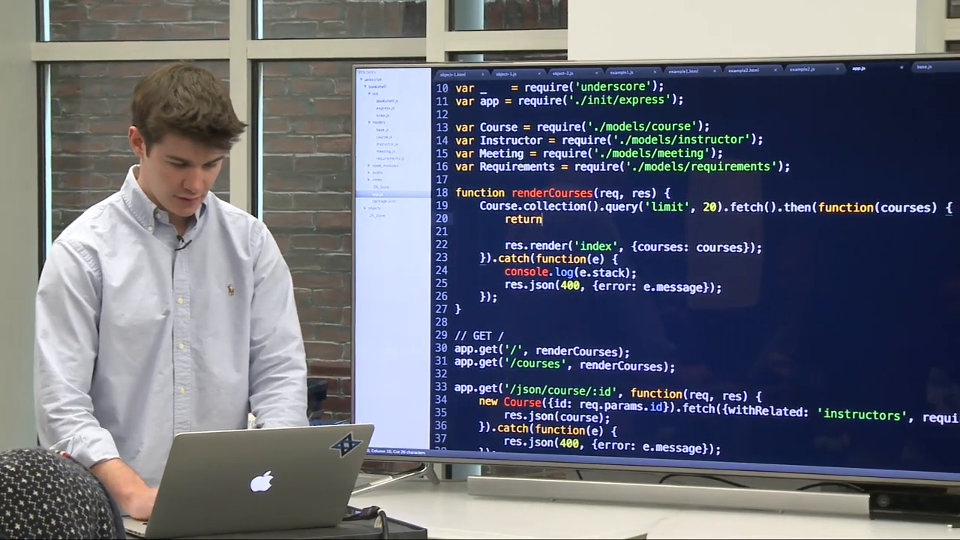
type("courses.load('")
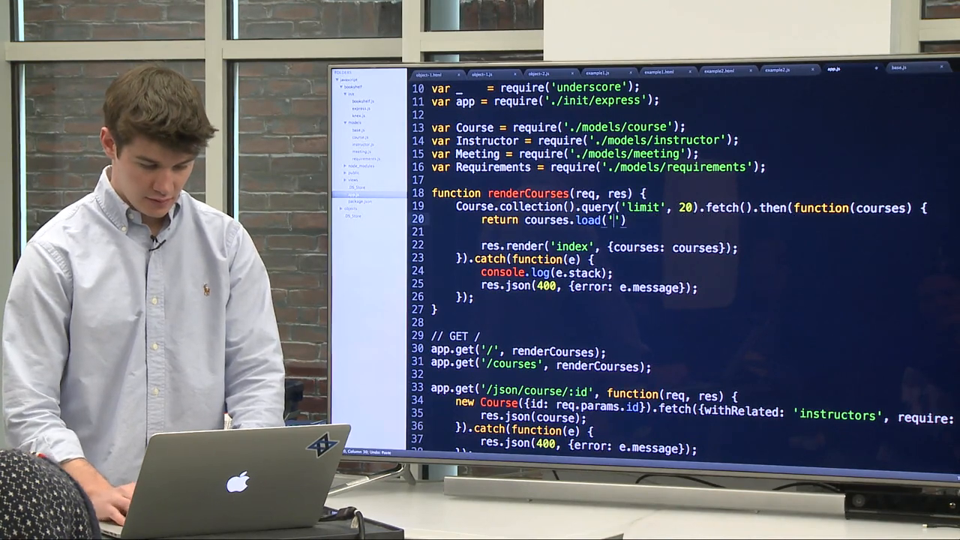
type("instructors")
left_click(591, 232)
type("}).then(function(courses) {")
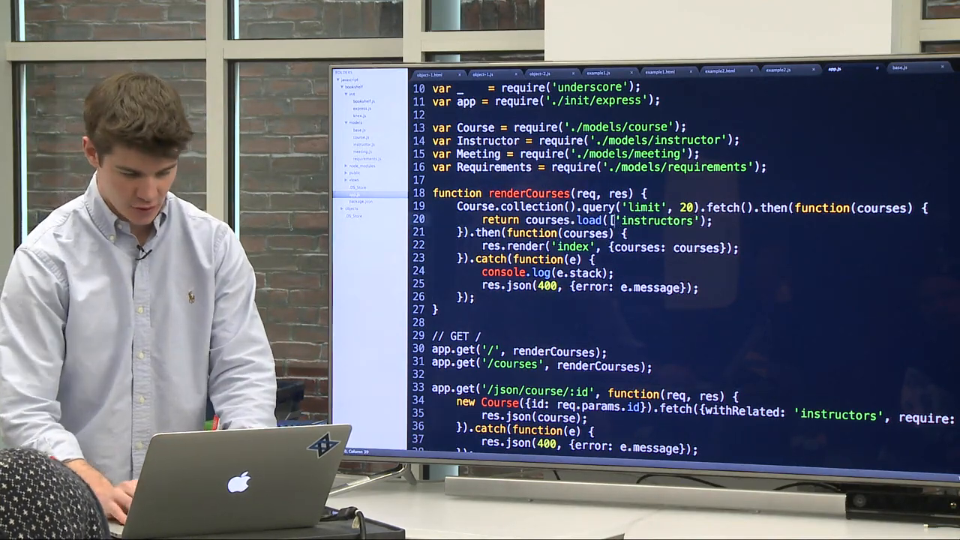
Step: Add 'requirements' to the load array, try a qb.where status callback object, then revert to the plain array
type(", 'requirements']")
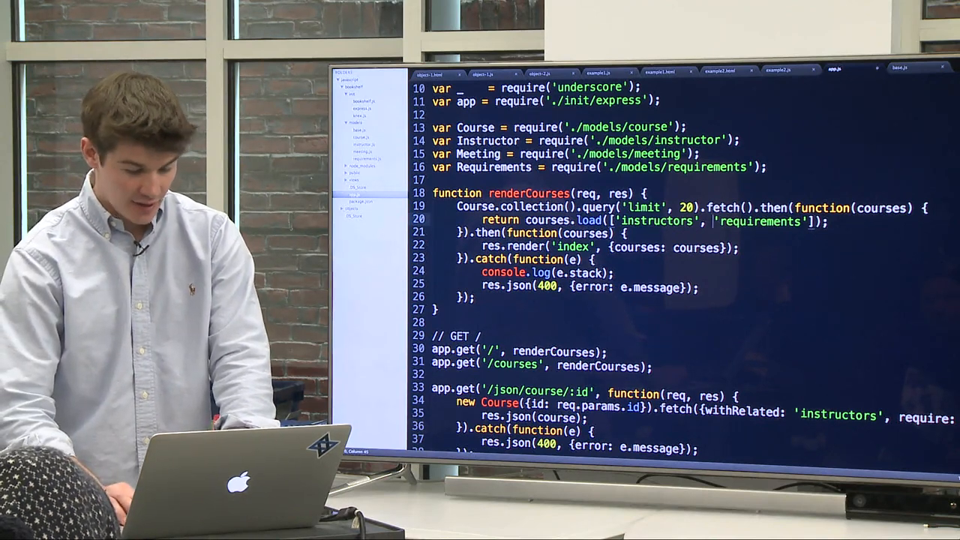
type("{")
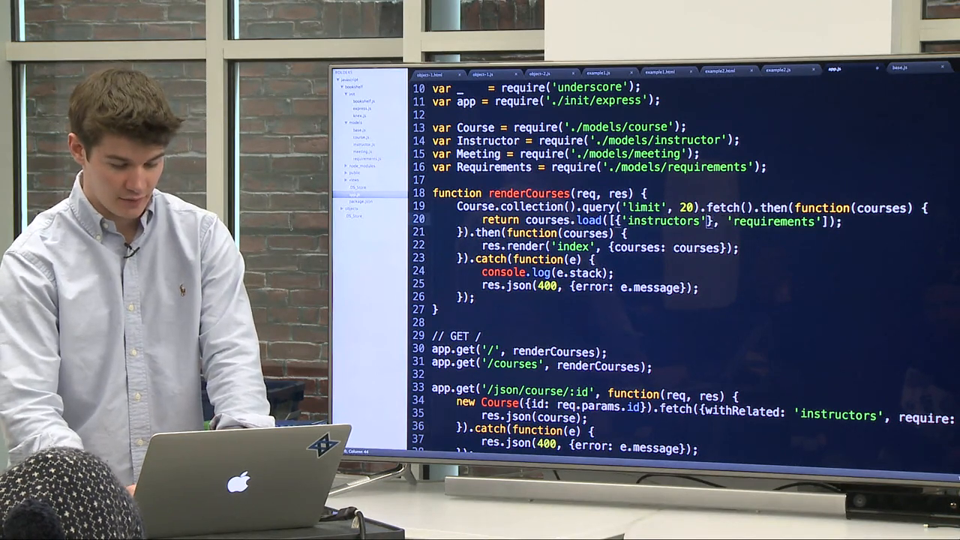
type(": function()")
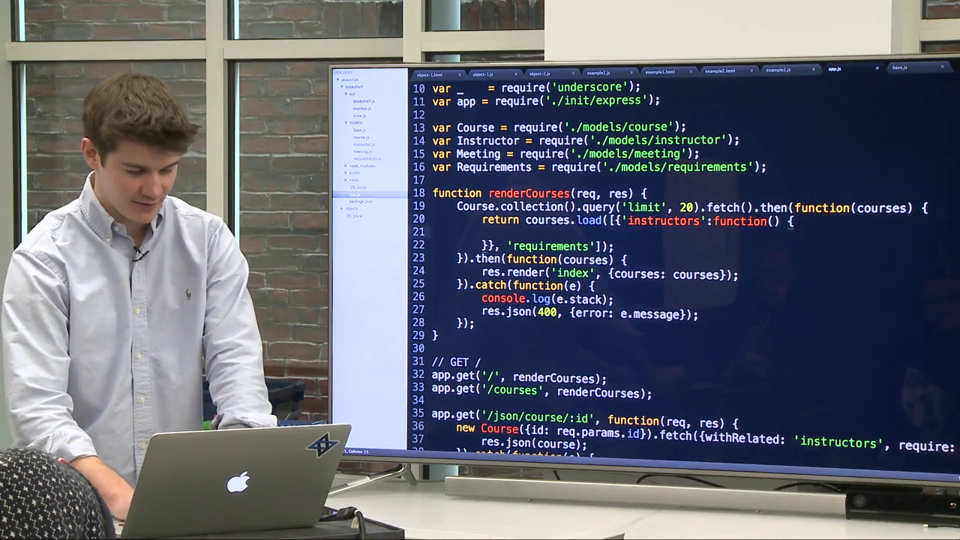
type("q,")
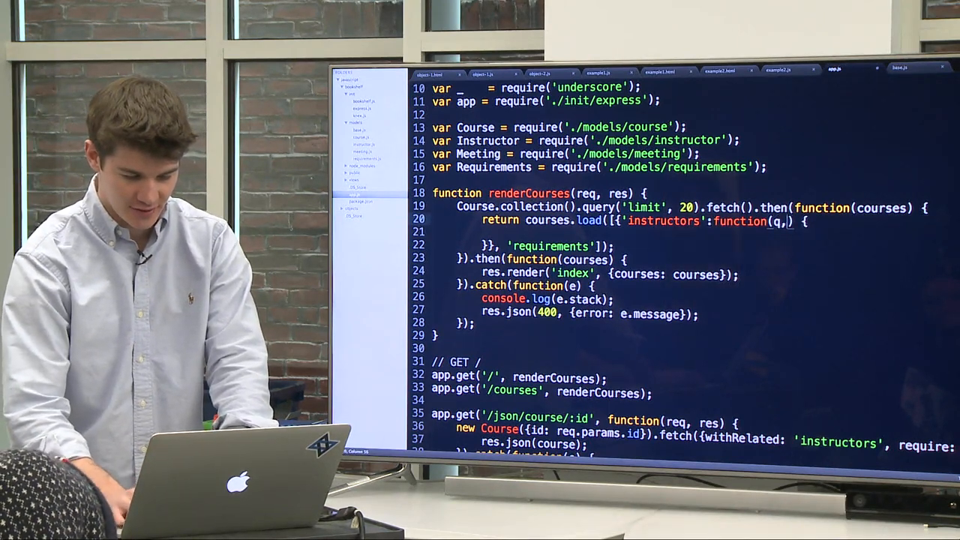
type("b")
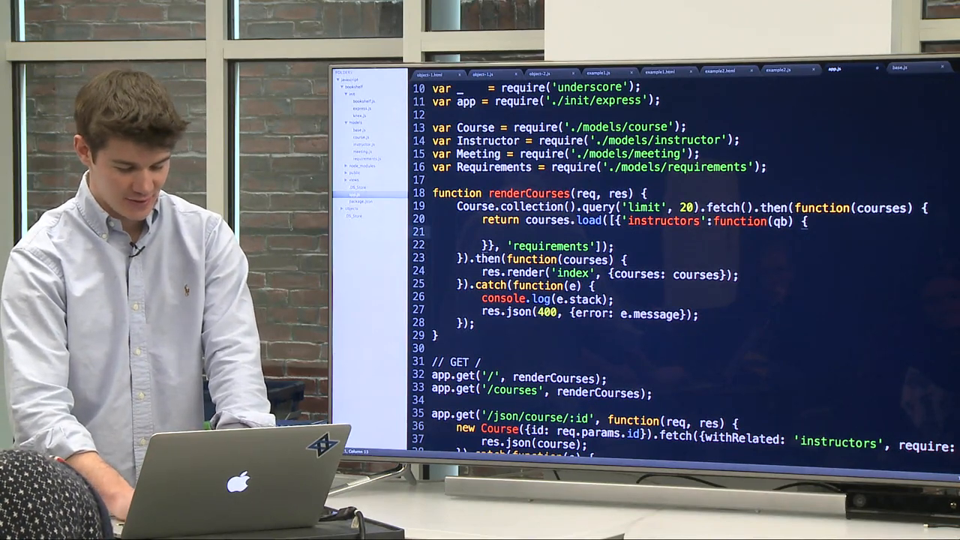
type("qb")
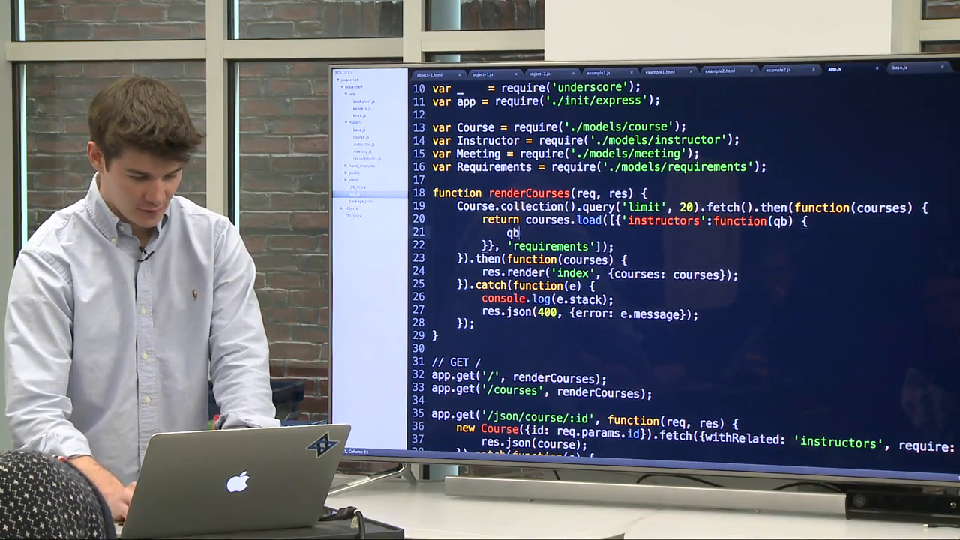
type(".where('")
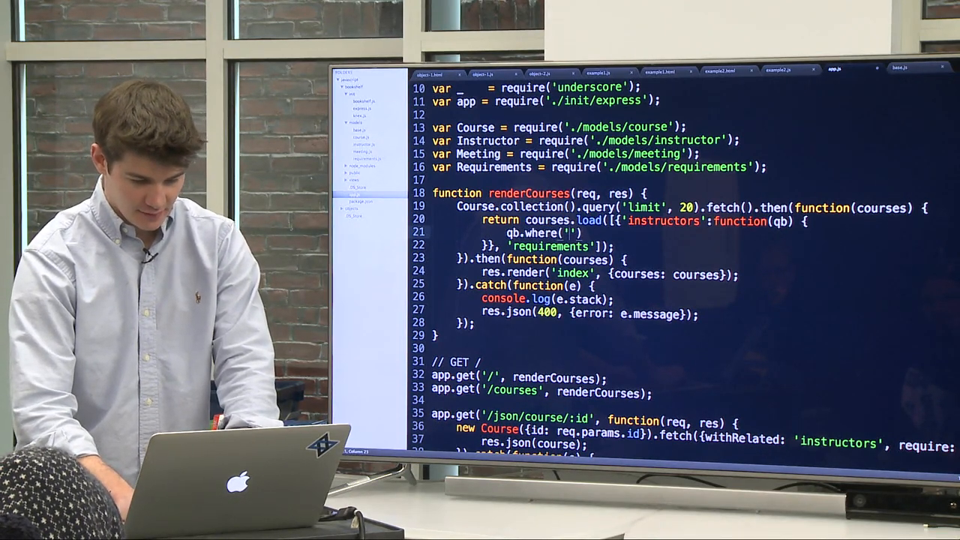
type("status'),")
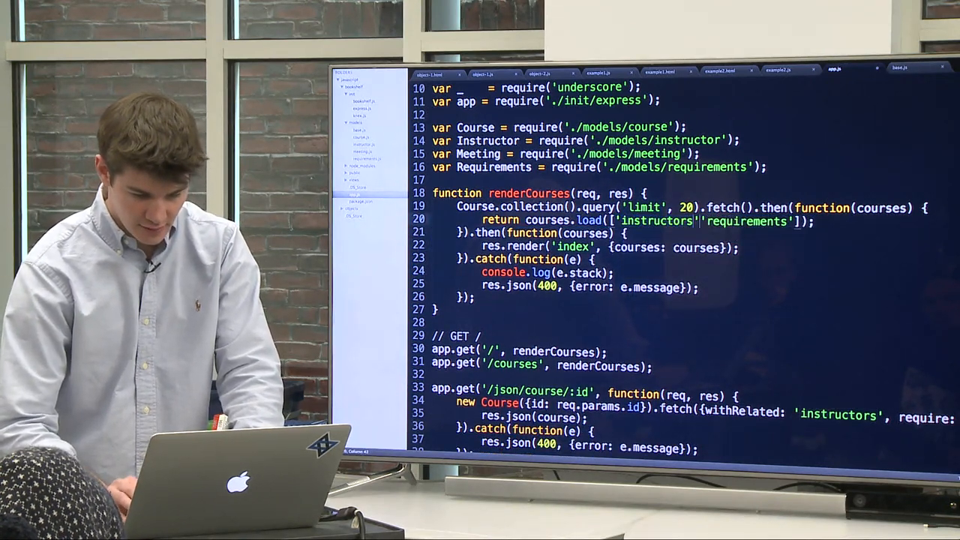
key("Backspace")
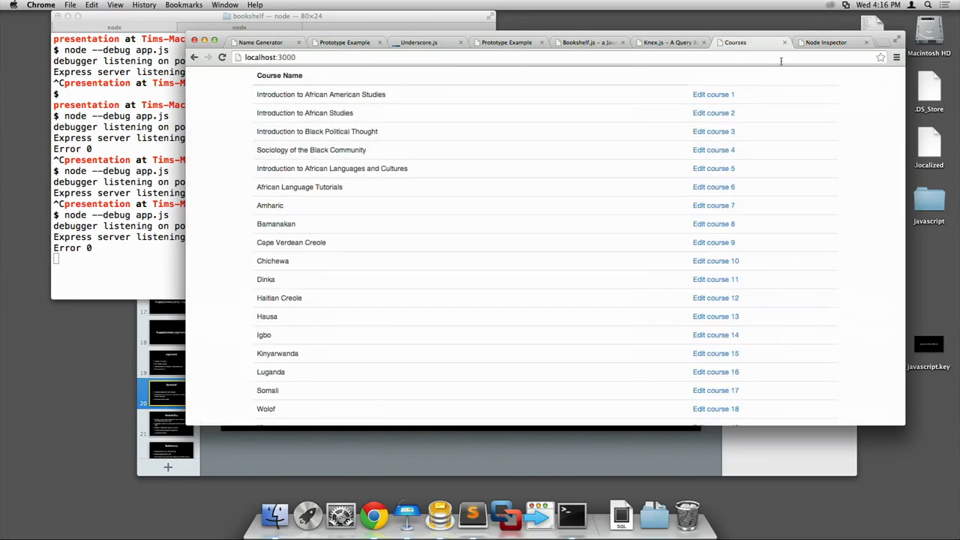
Step: Switch to the Node Inspector tab, now paused at the courses.load call for instructors and requirements
left_click(825, 42)
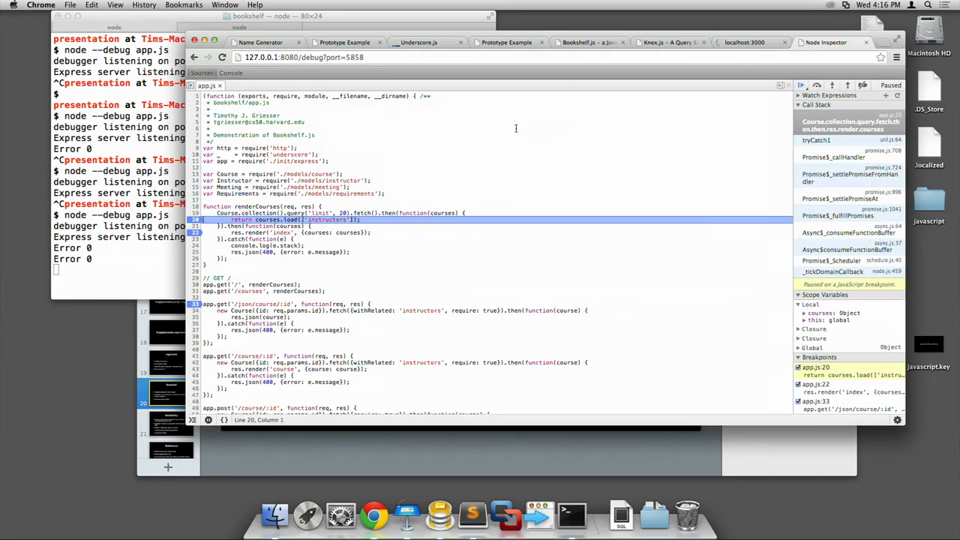
mouse_move(386, 132)
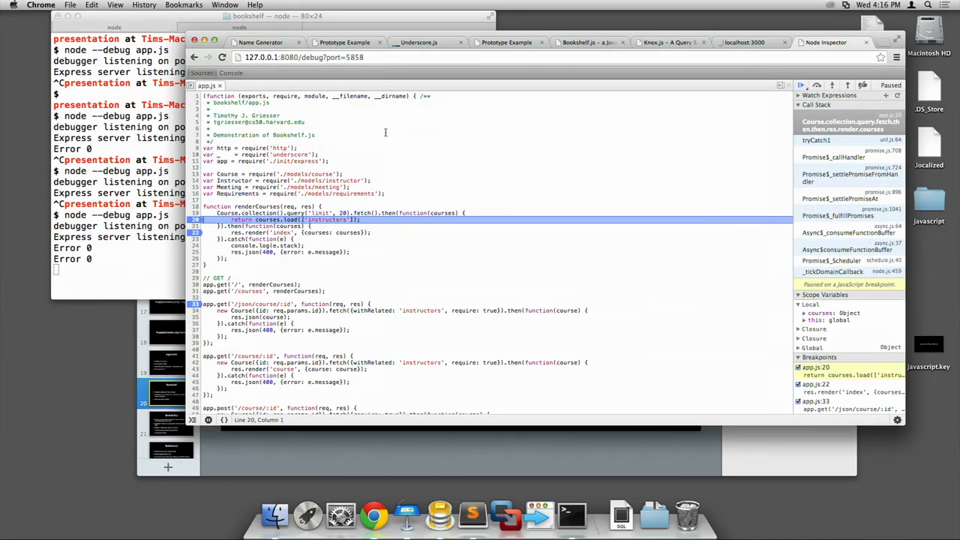
mouse_move(442, 213)
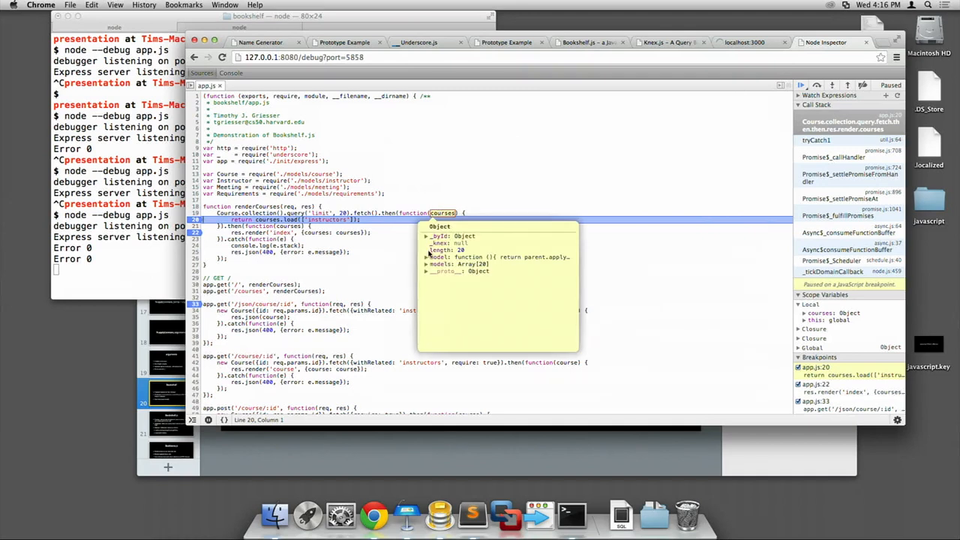
Step: Inspect the paused courses collection, expanding its models and the first course object
left_click(427, 256)
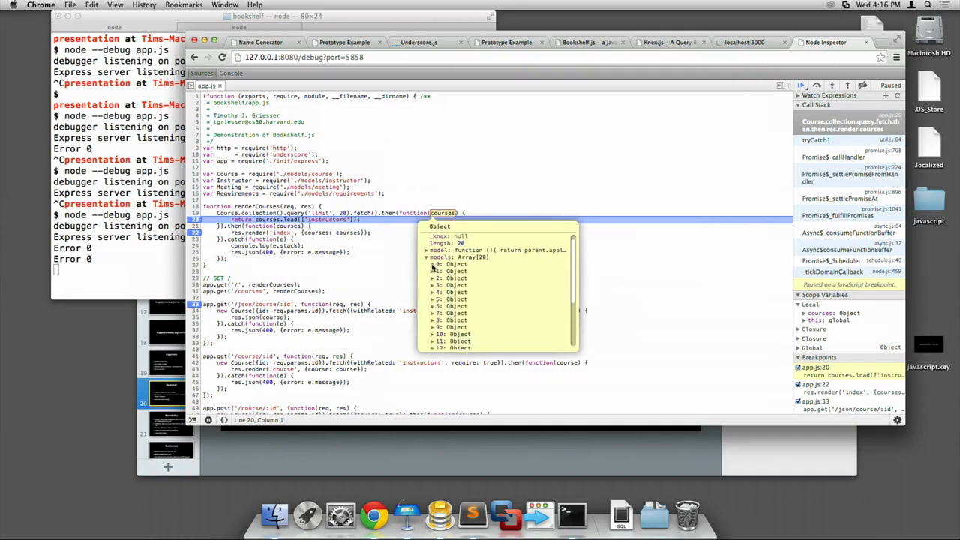
left_click(432, 264)
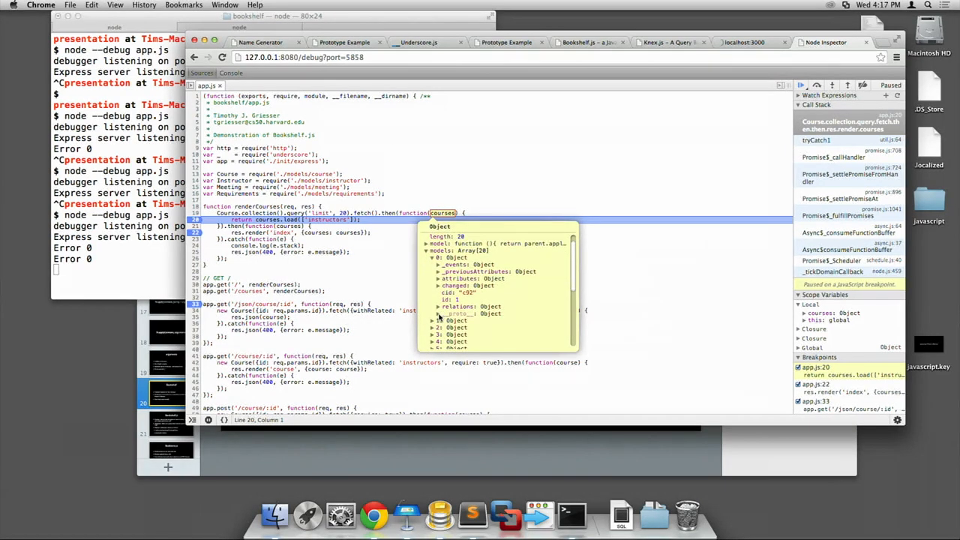
left_click(438, 306)
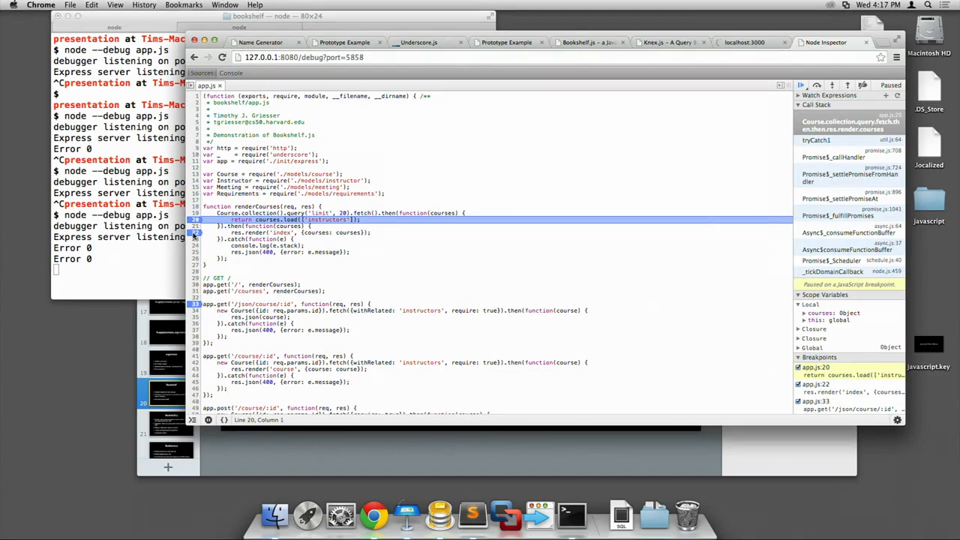
Step: Step into the courses load() call, landing in Bookshelf's collection.js where relations merge into withRelated options
left_click(833, 84)
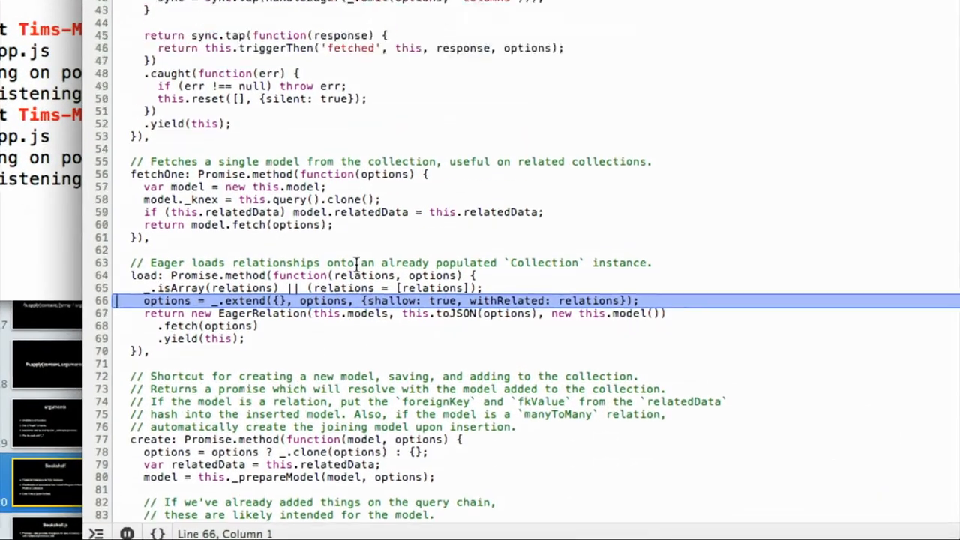
scroll("up", 3)
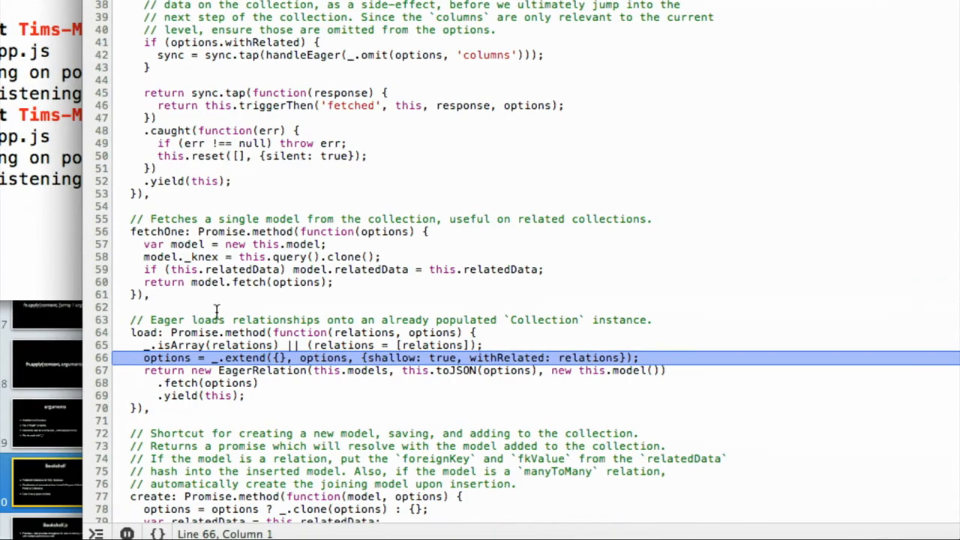
scroll("up", 3)
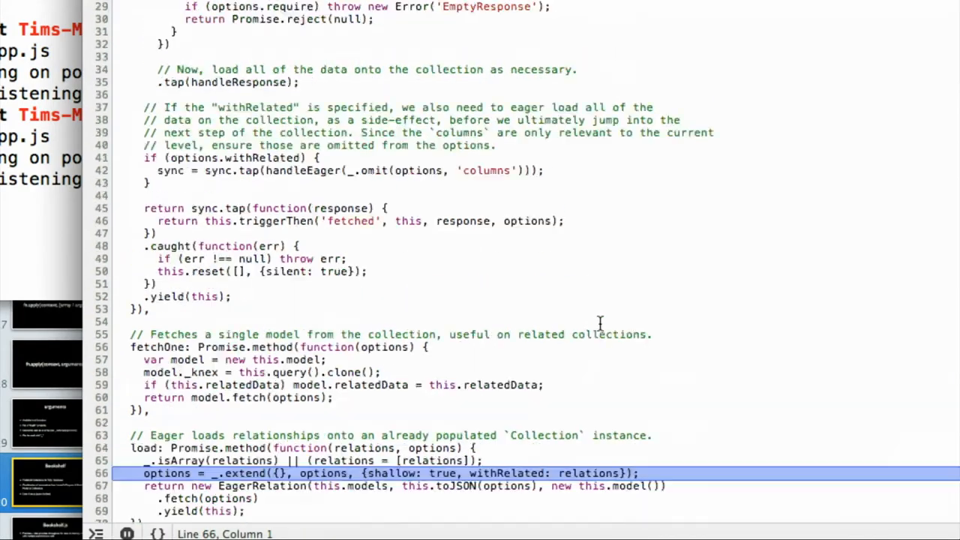